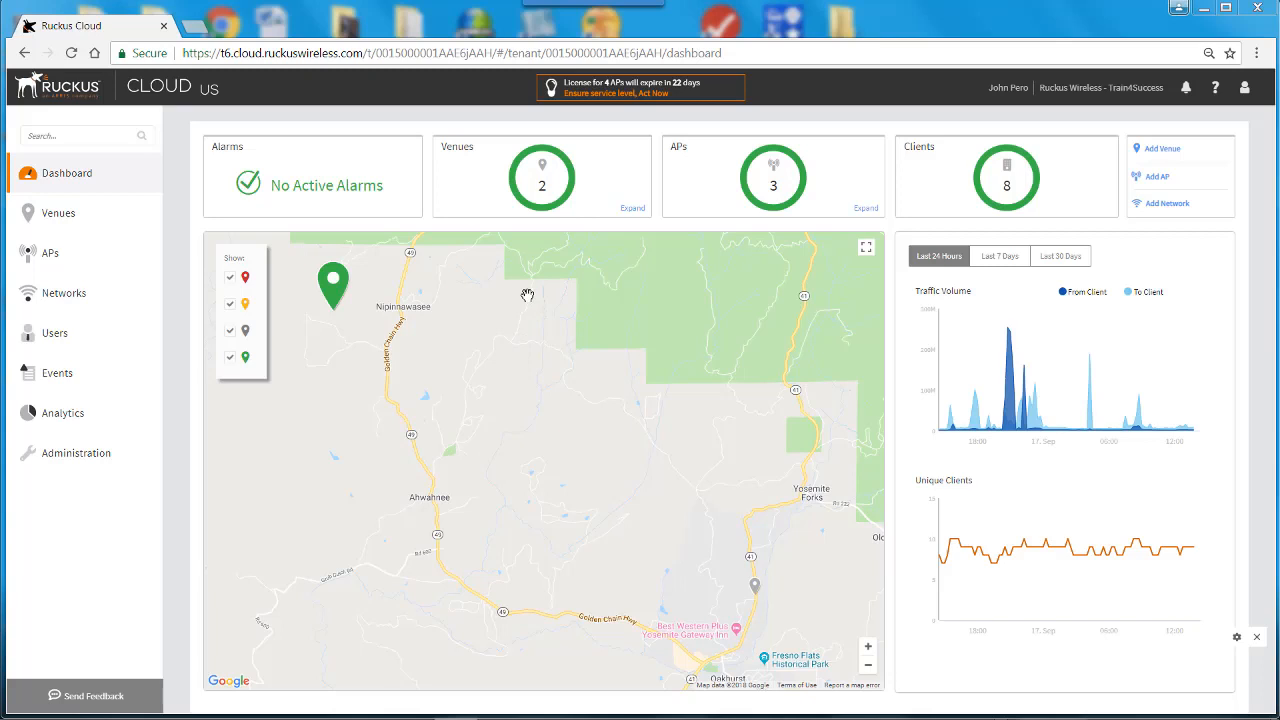
pyautogui.moveTo(632, 208)
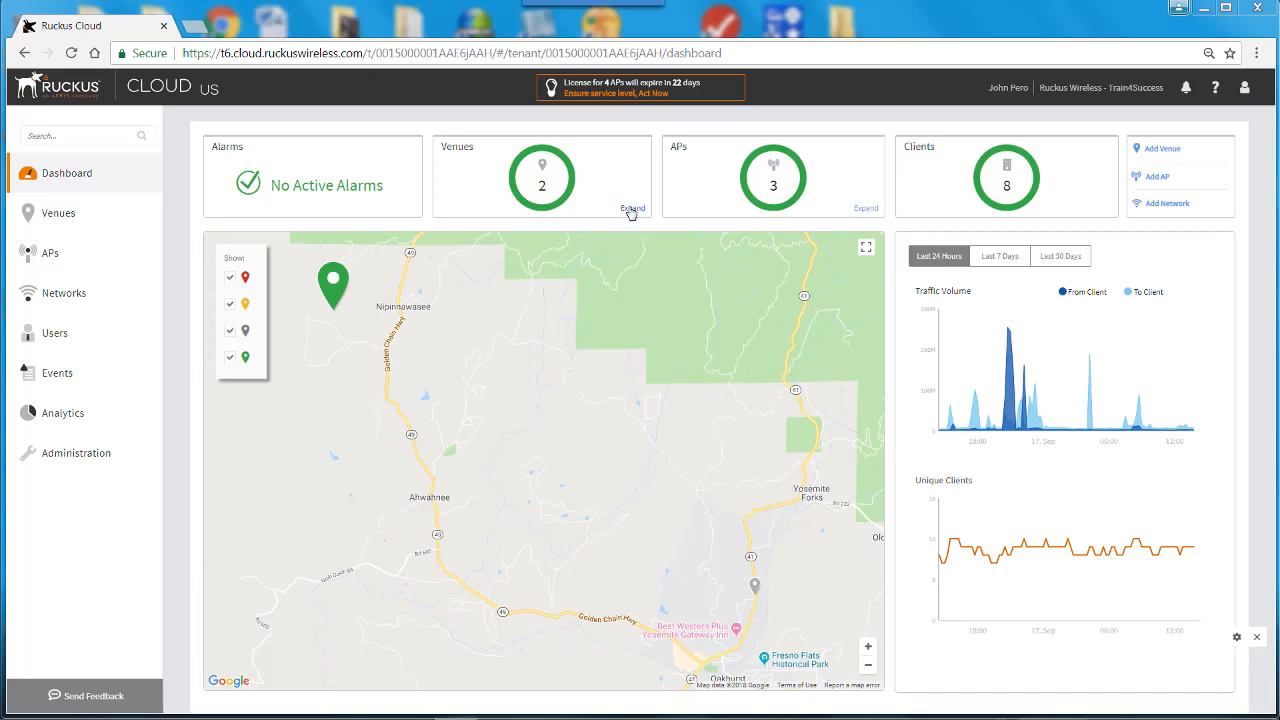
# Expand Venues and open Ahwahnee Art Studio, where Mesh Network is on, to view its APs
pyautogui.click(632, 208)
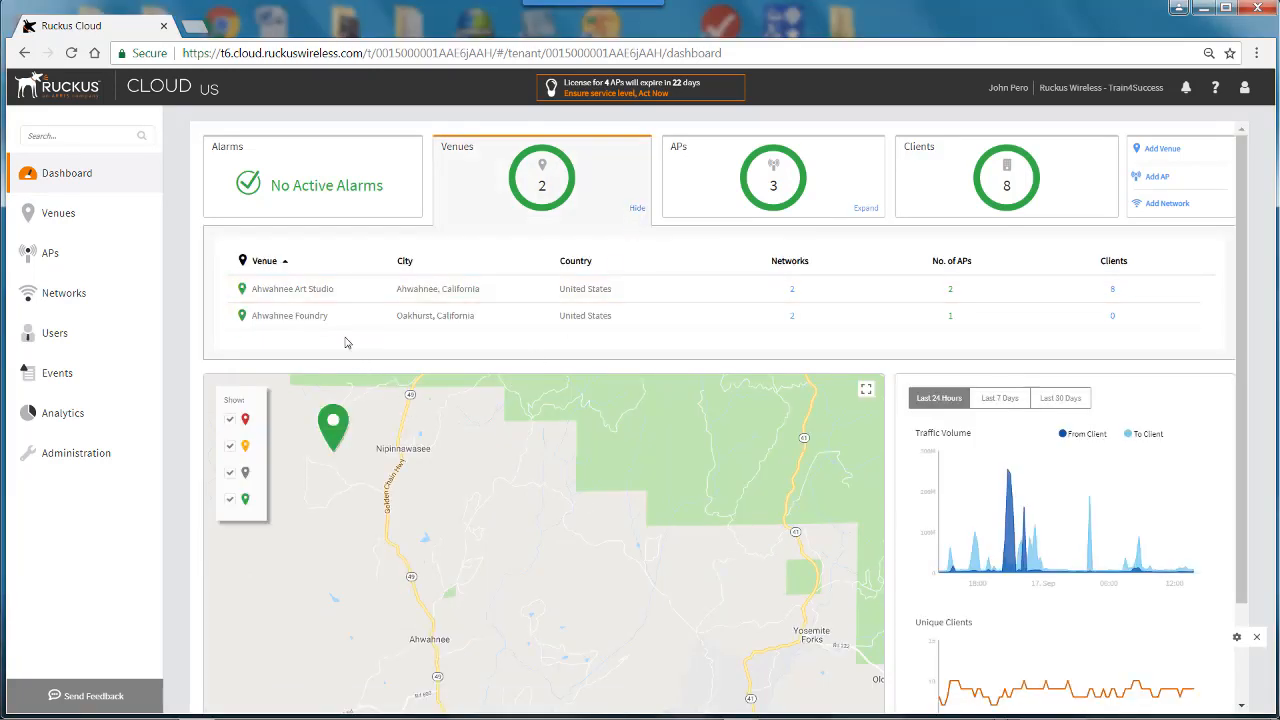
pyautogui.moveTo(341, 303)
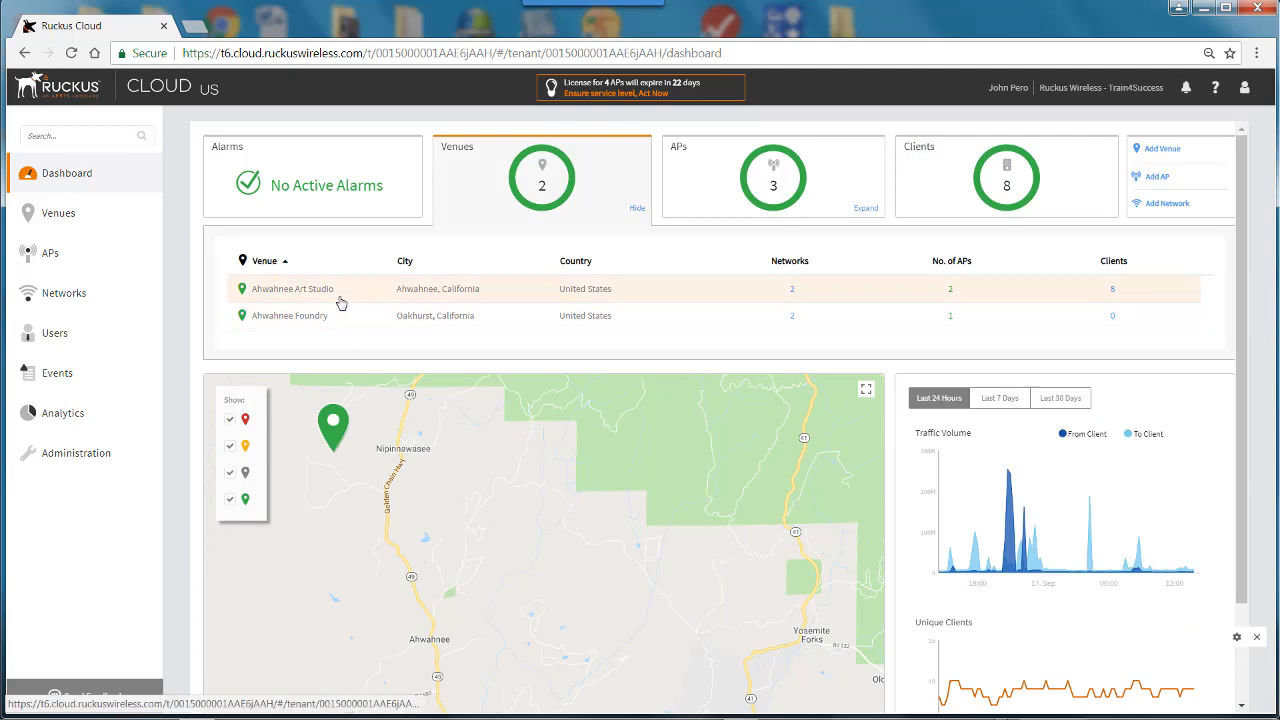
pyautogui.click(292, 288)
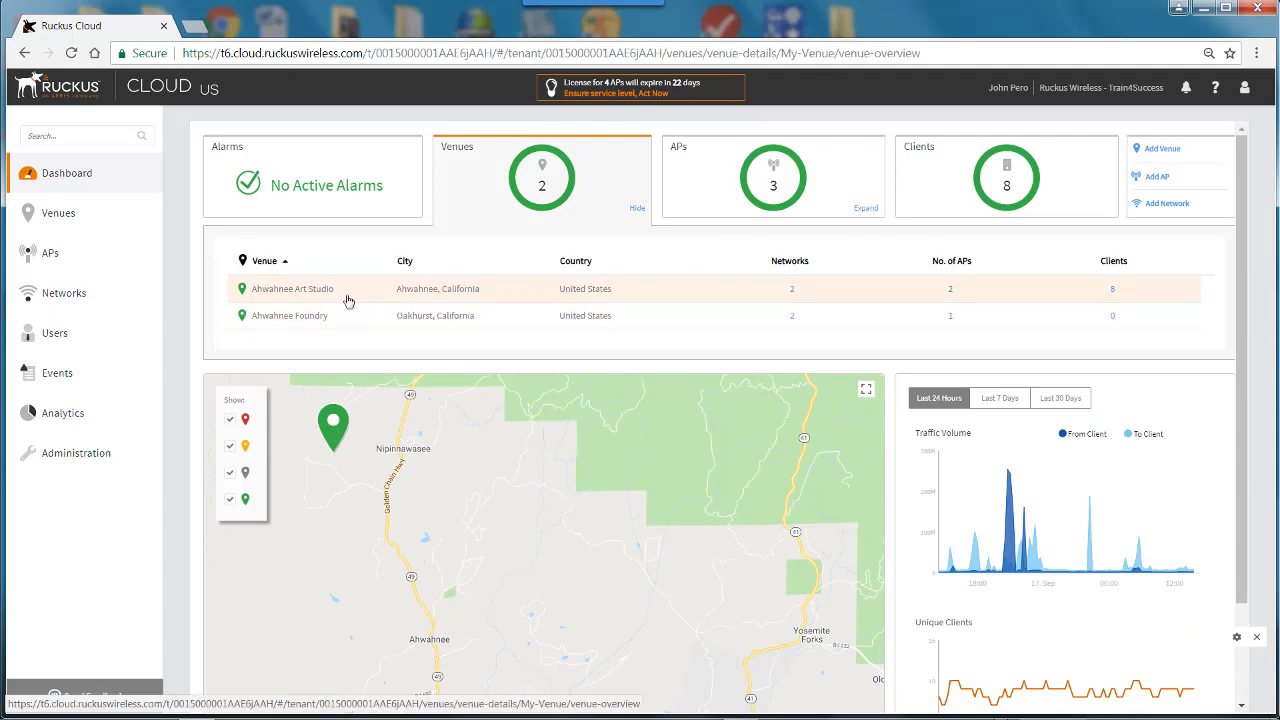
pyautogui.click(292, 288)
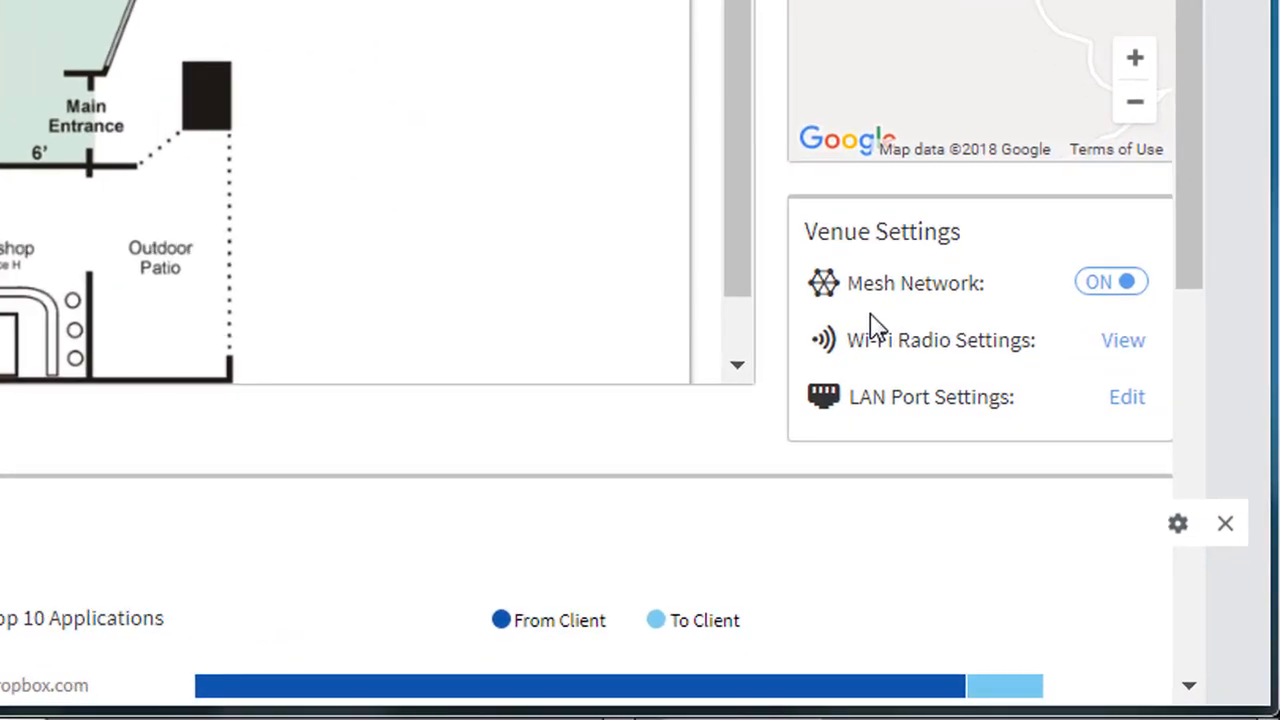
pyautogui.moveTo(1088, 337)
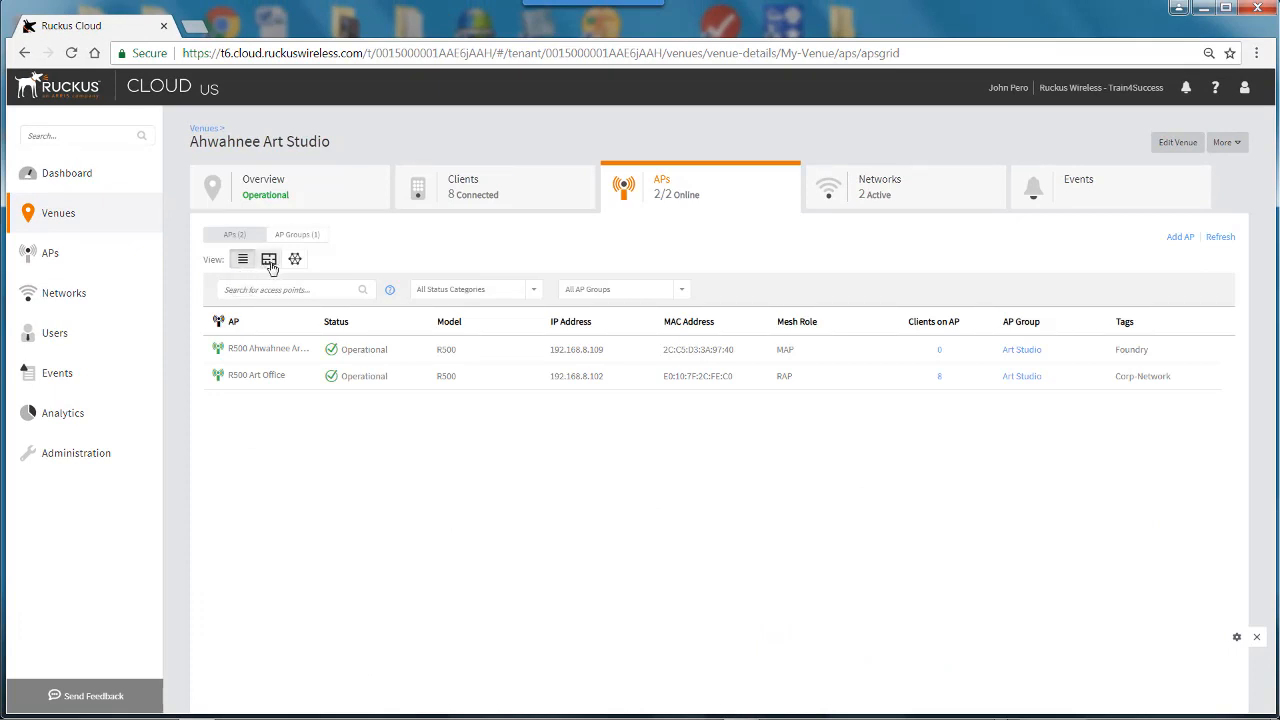
# Switch to Floor Plans, then Mesh Information, and expand R500 Art Office to reveal its mesh AP
pyautogui.click(268, 259)
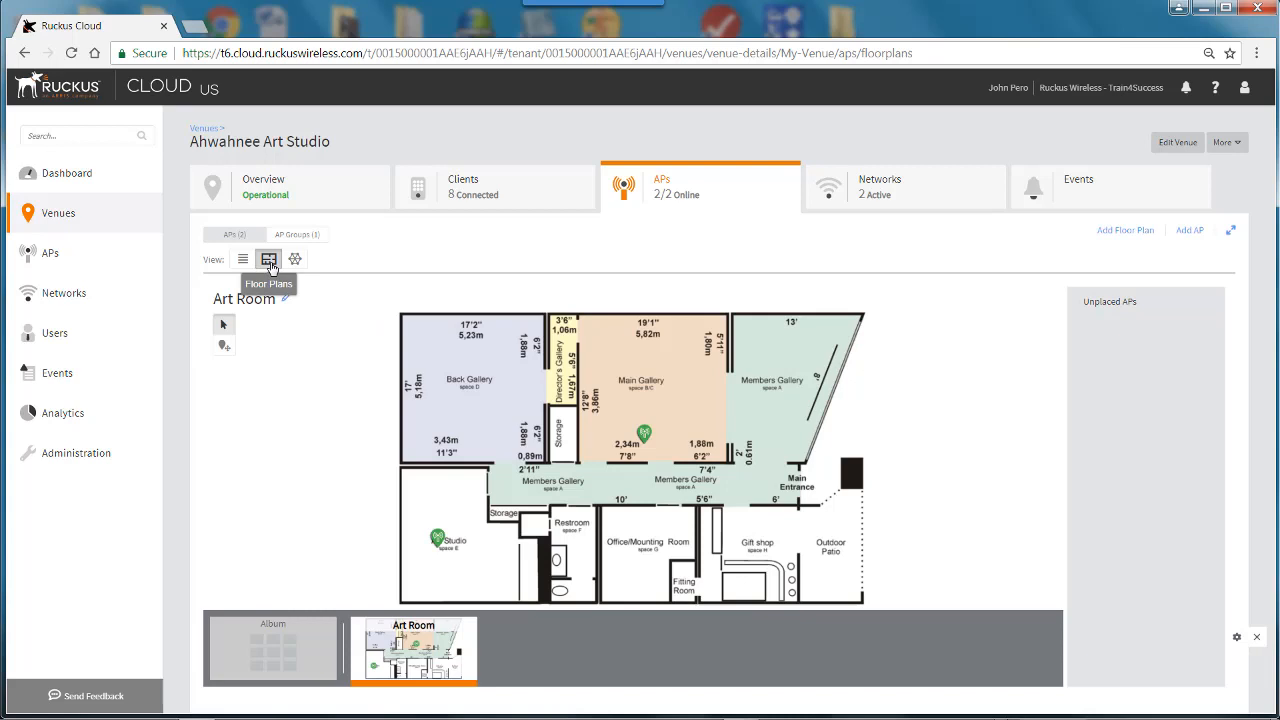
pyautogui.moveTo(295, 259)
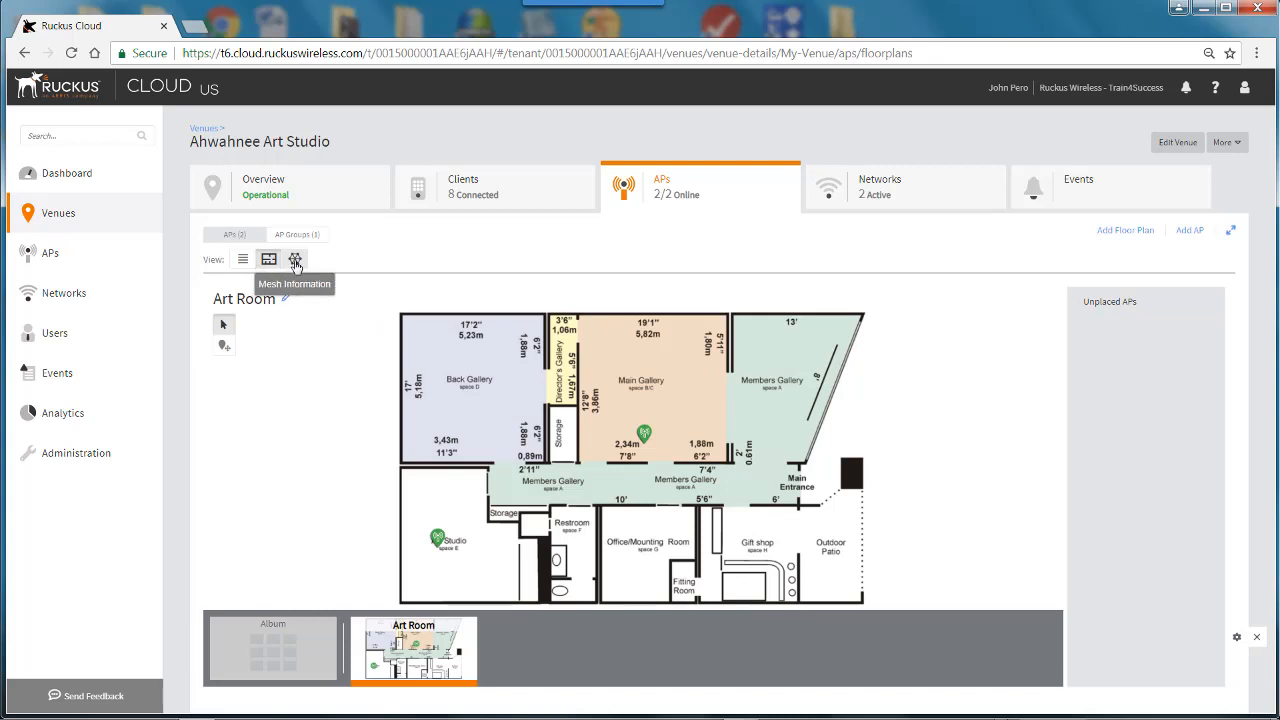
pyautogui.click(295, 259)
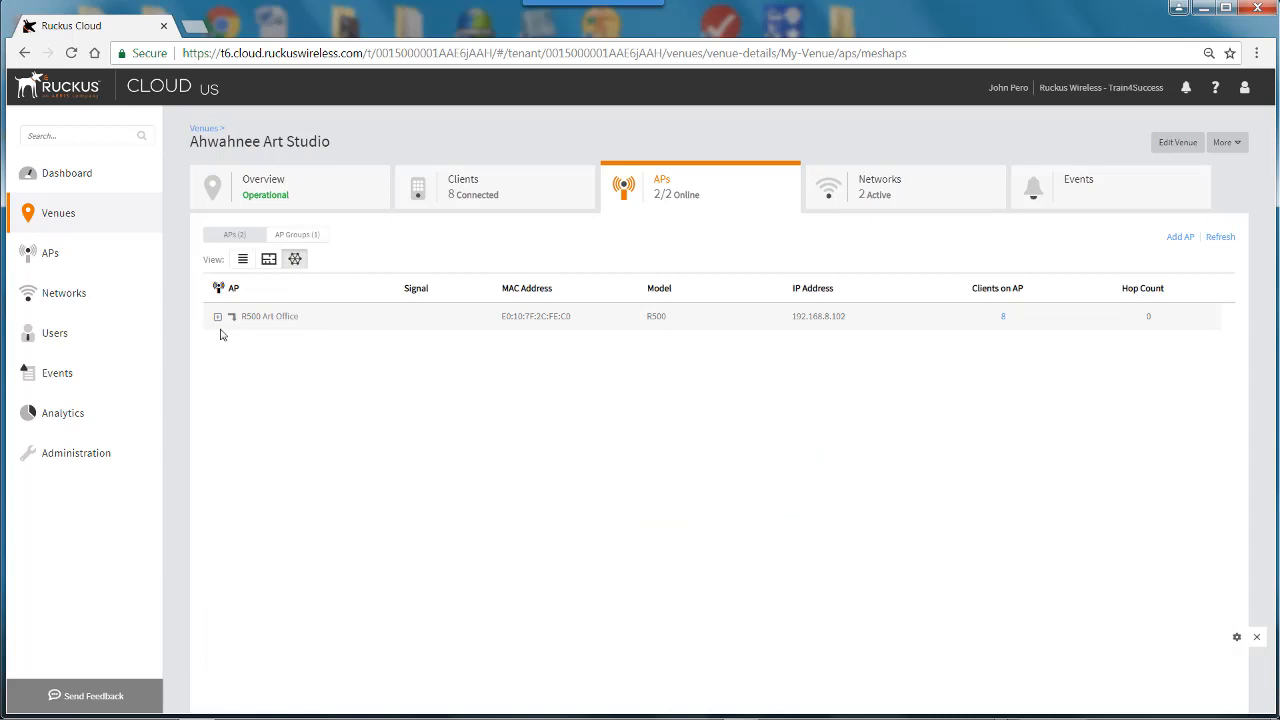
pyautogui.click(217, 316)
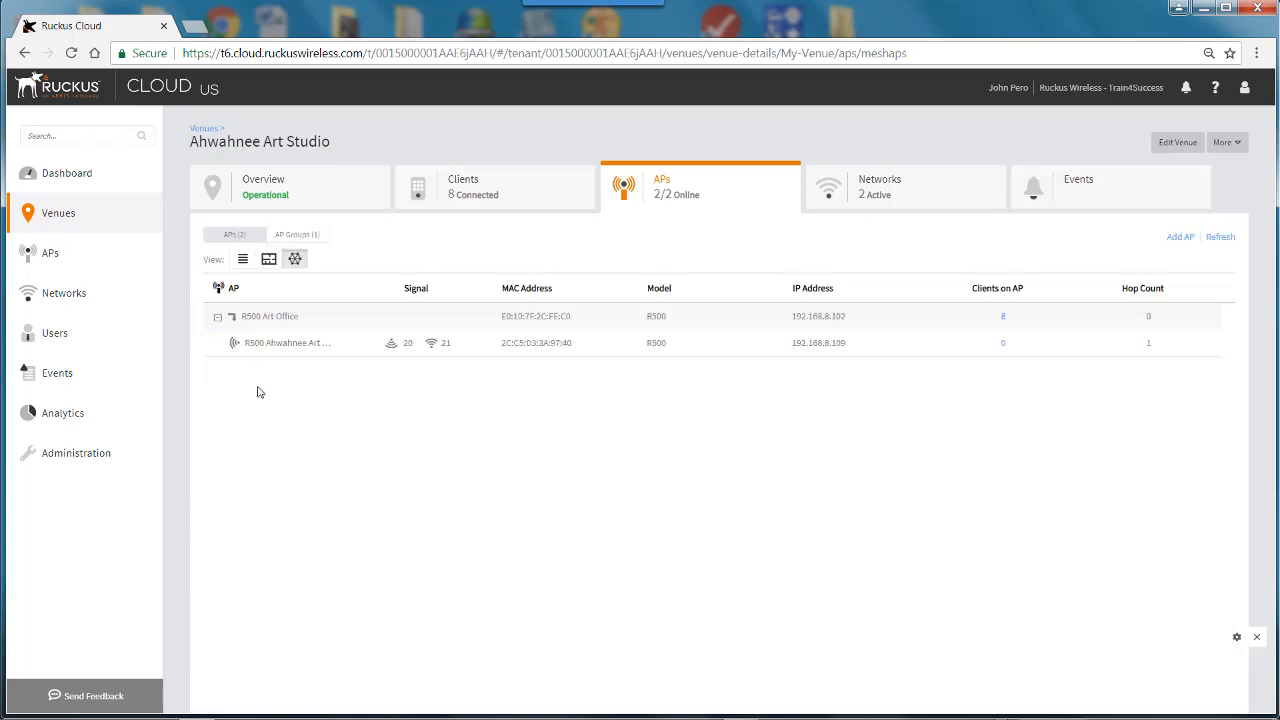
pyautogui.moveTo(291, 329)
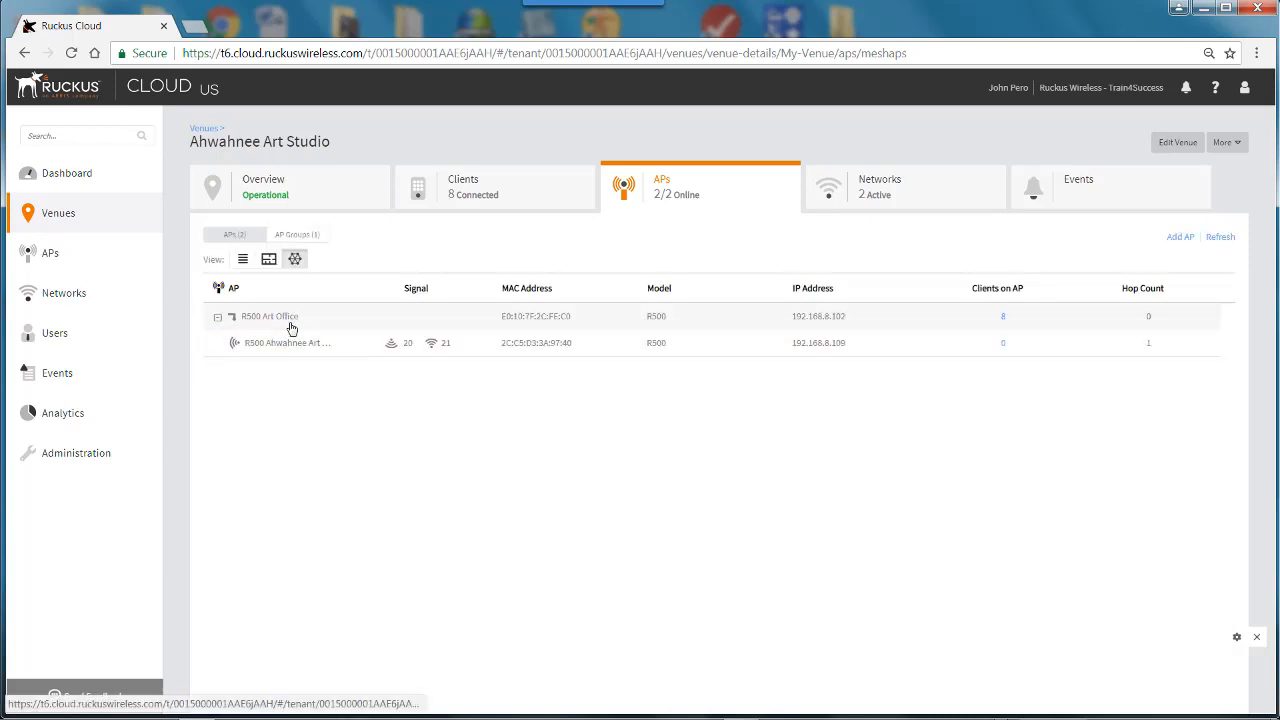
pyautogui.moveTo(288, 342)
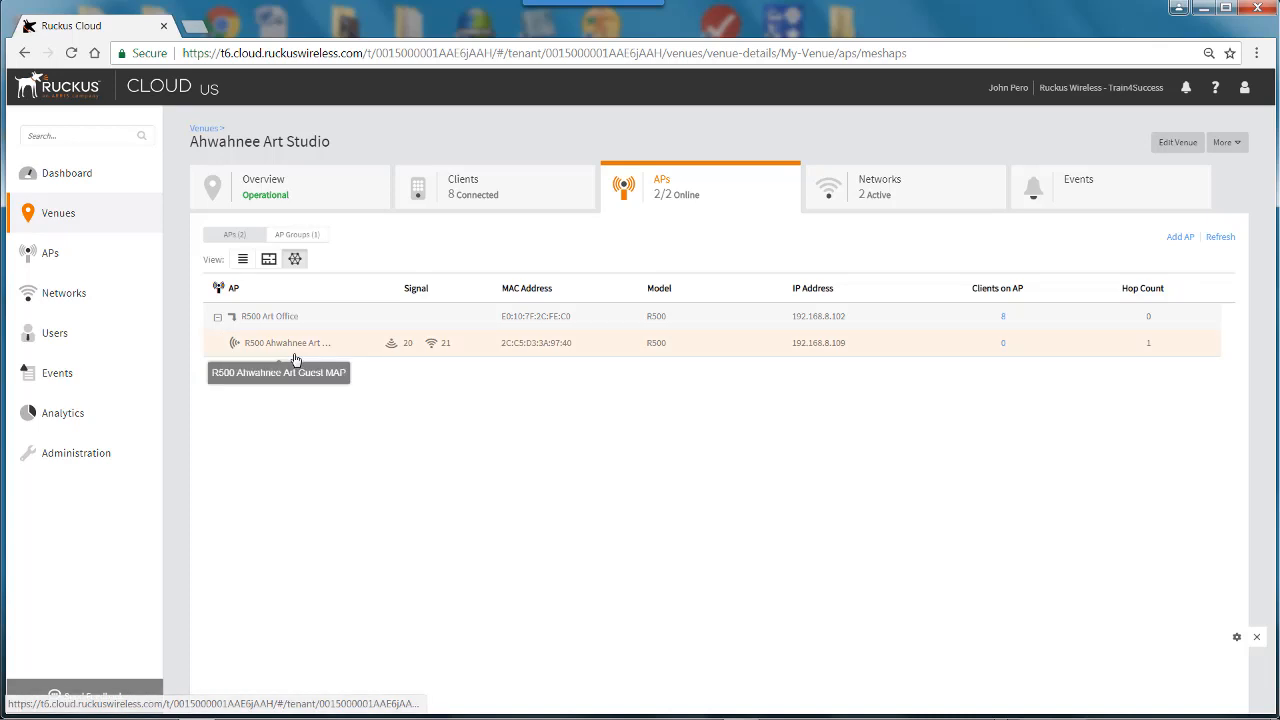
pyautogui.moveTo(304, 379)
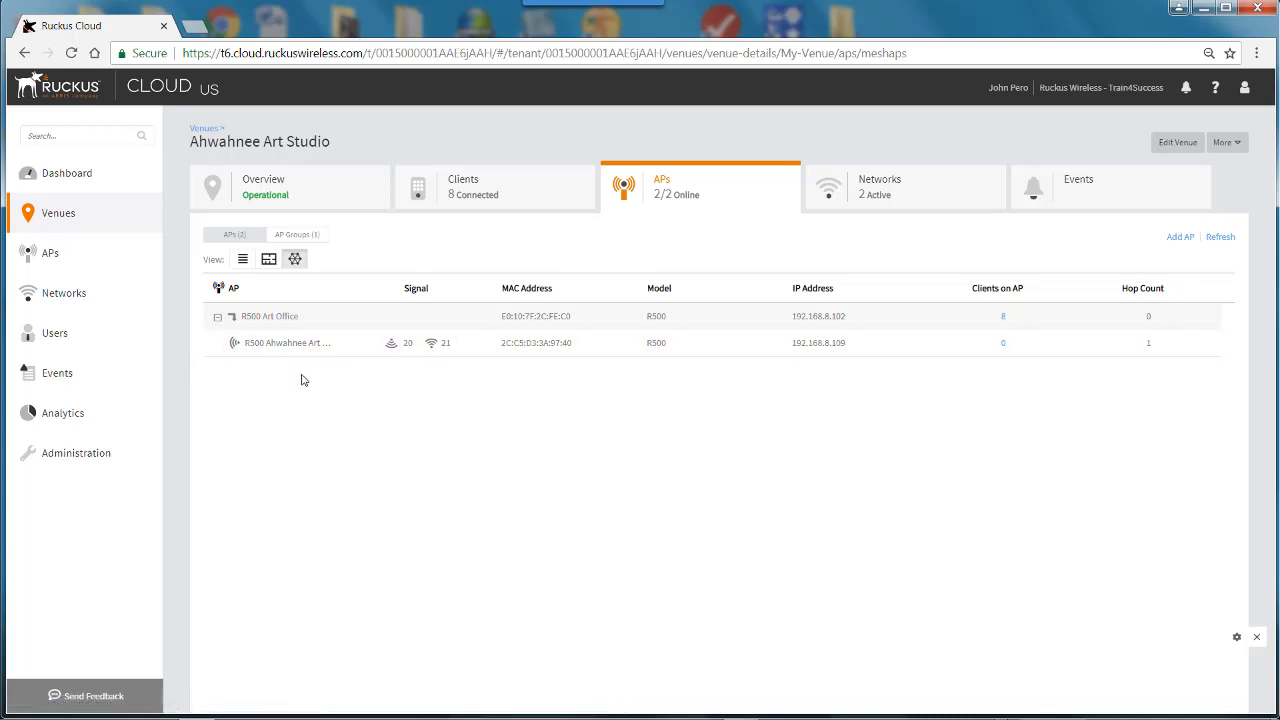
pyautogui.moveTo(293, 417)
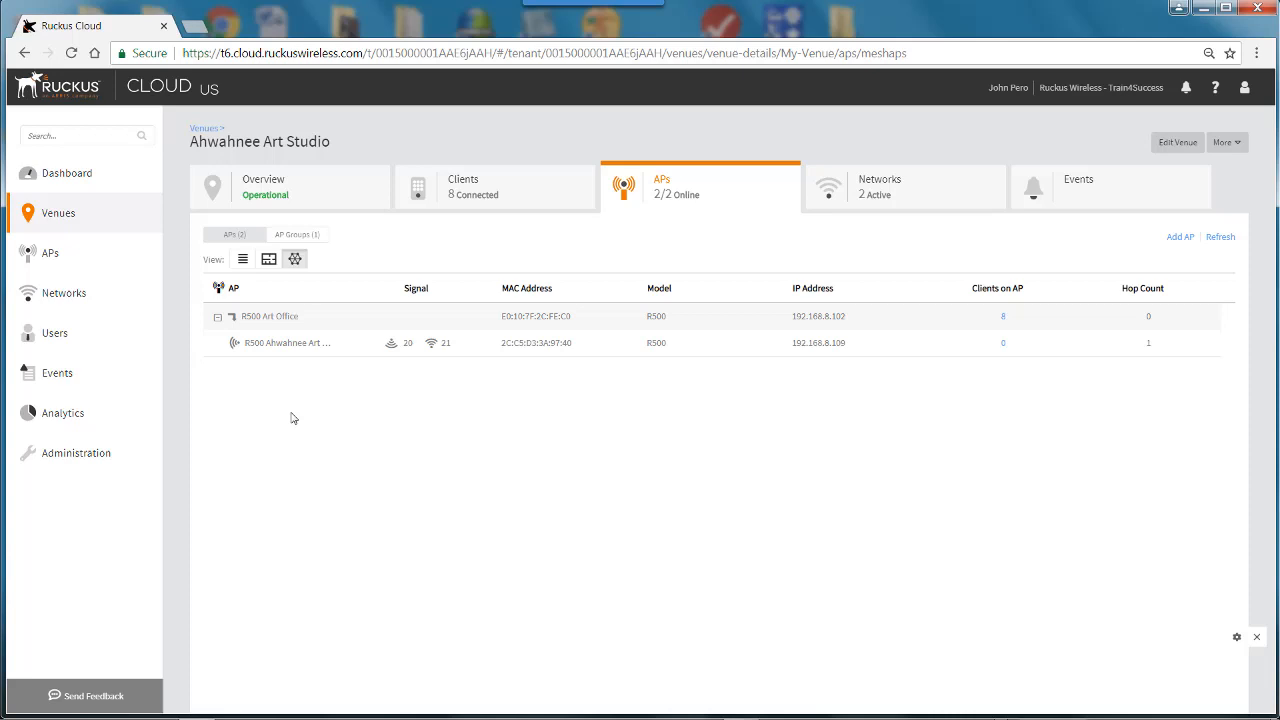
pyautogui.moveTo(263, 342)
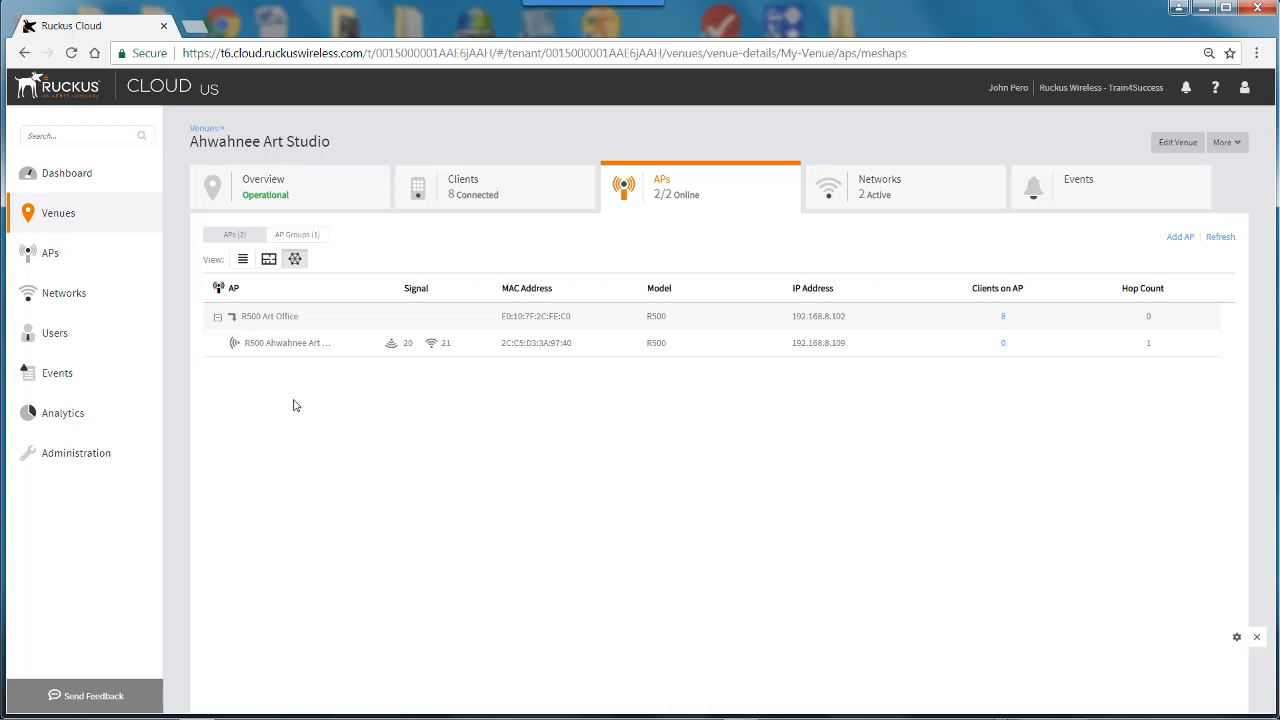
pyautogui.moveTo(58, 213)
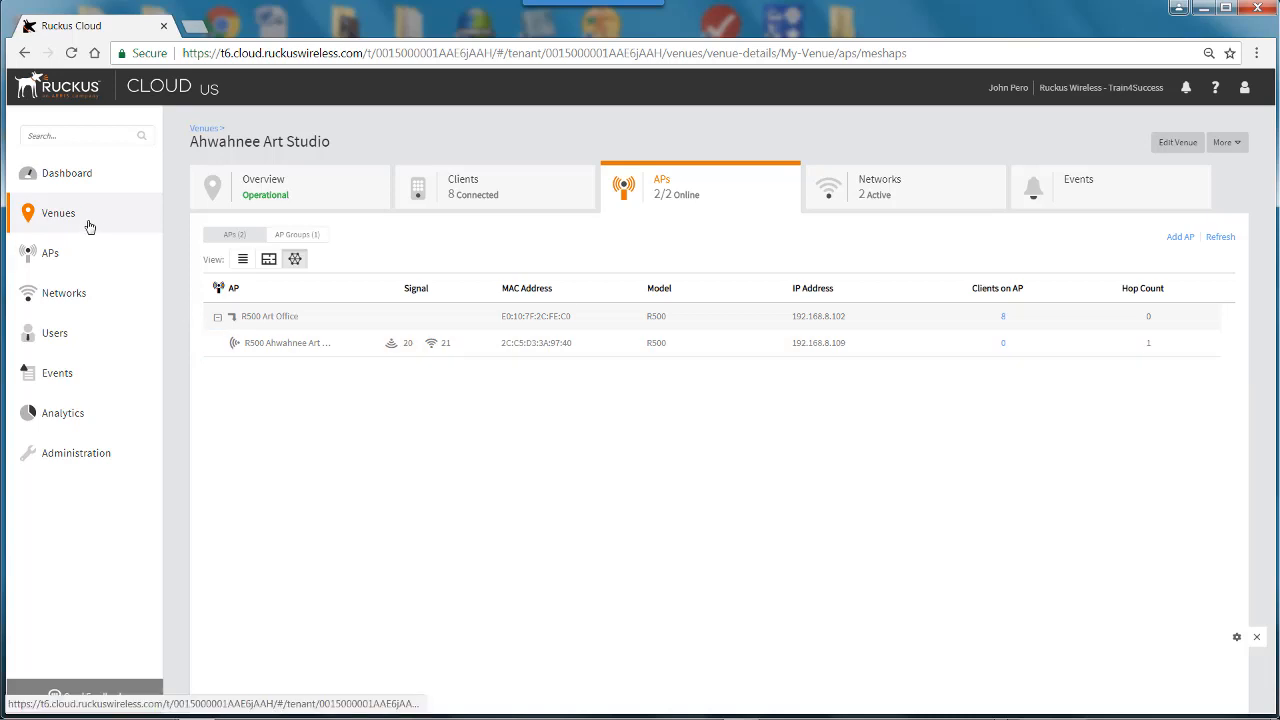
# Open Ahwahnee Foundry, turn Mesh Network on and confirm, then go to the APs list
pyautogui.click(58, 212)
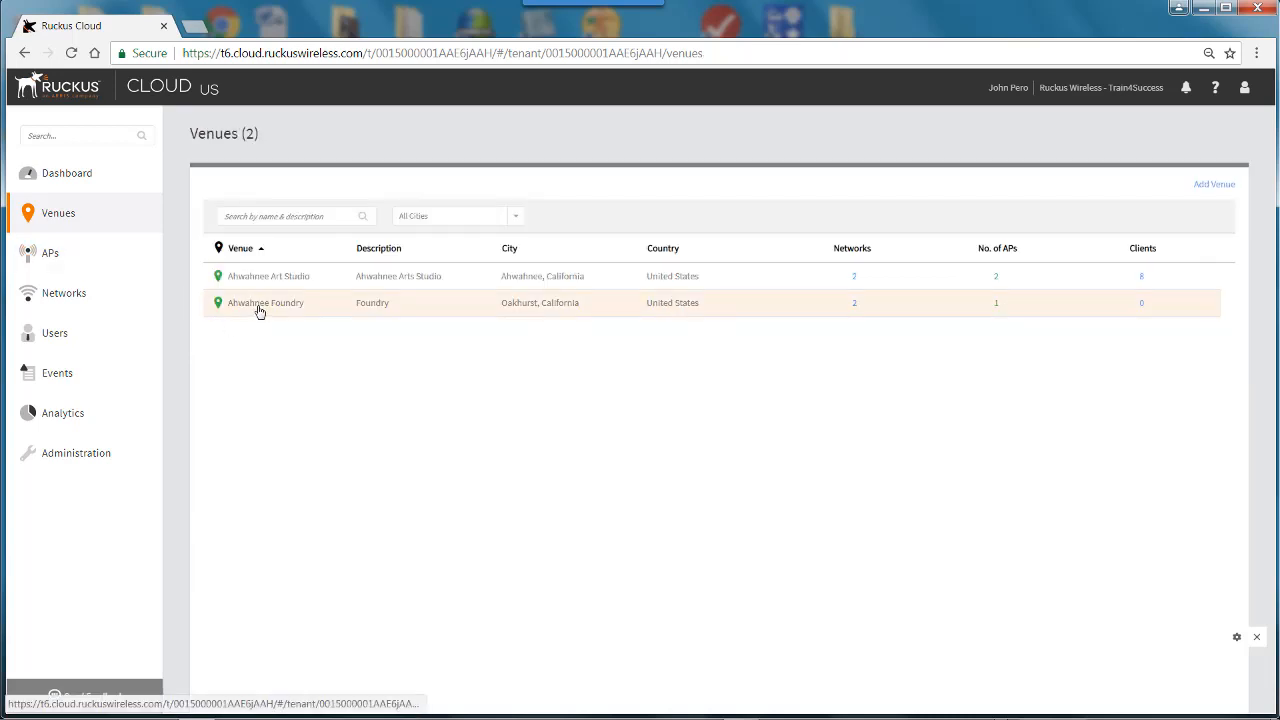
pyautogui.click(265, 302)
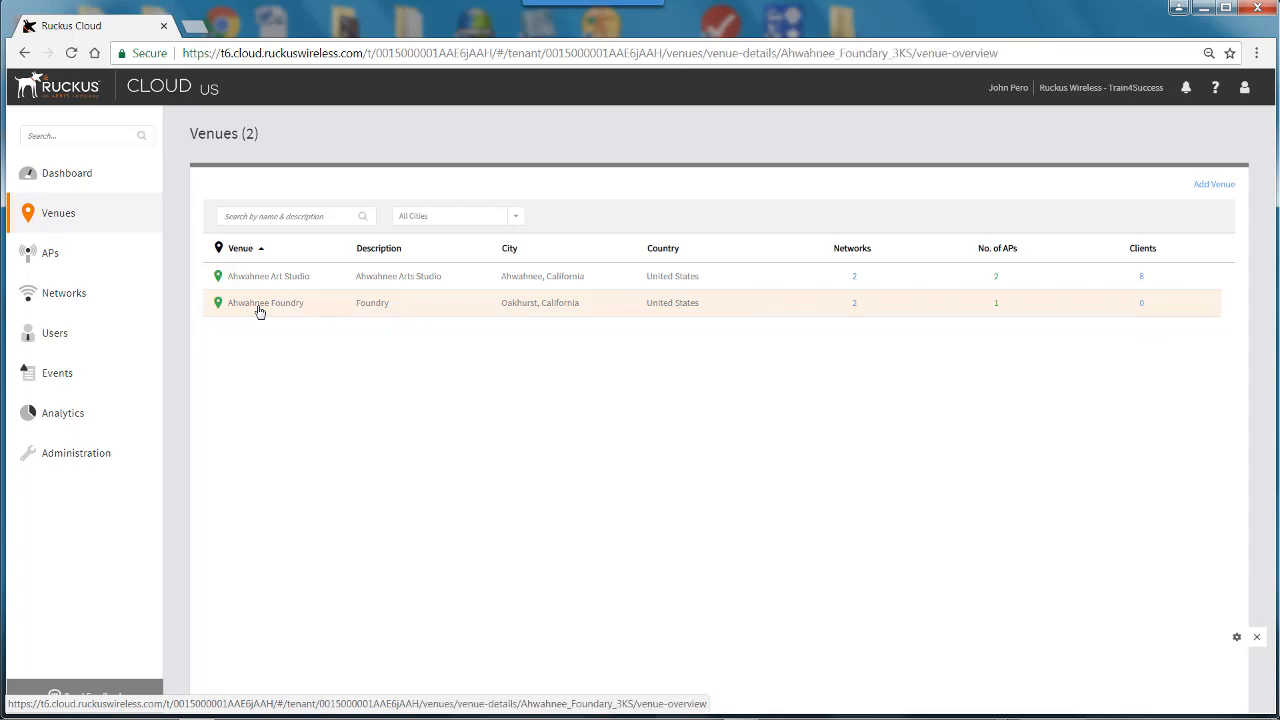
pyautogui.click(265, 302)
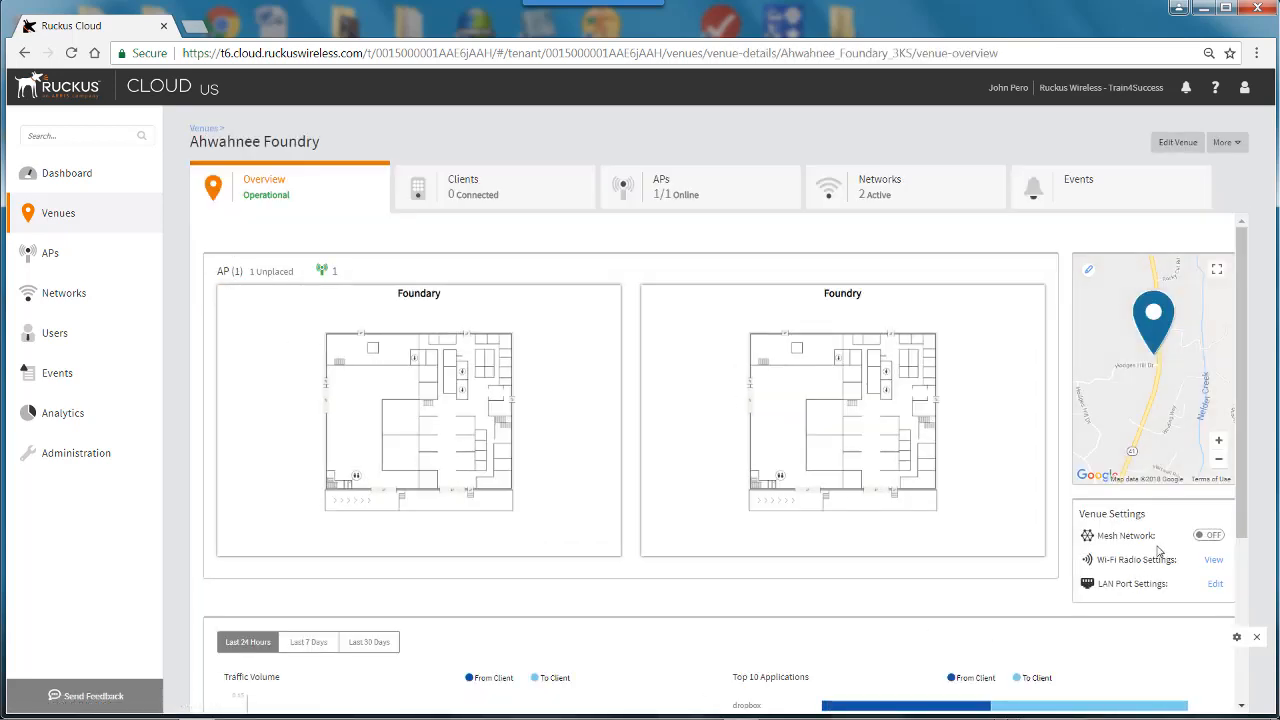
pyautogui.click(1208, 535)
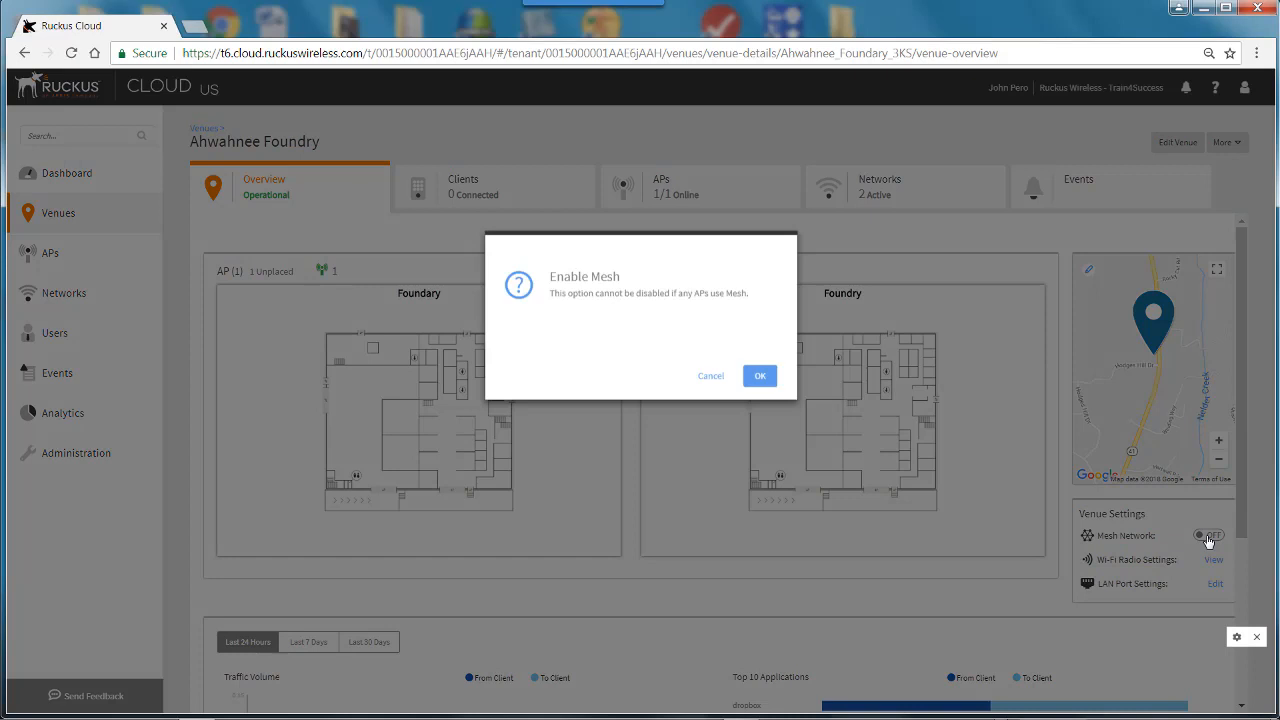
pyautogui.moveTo(680, 348)
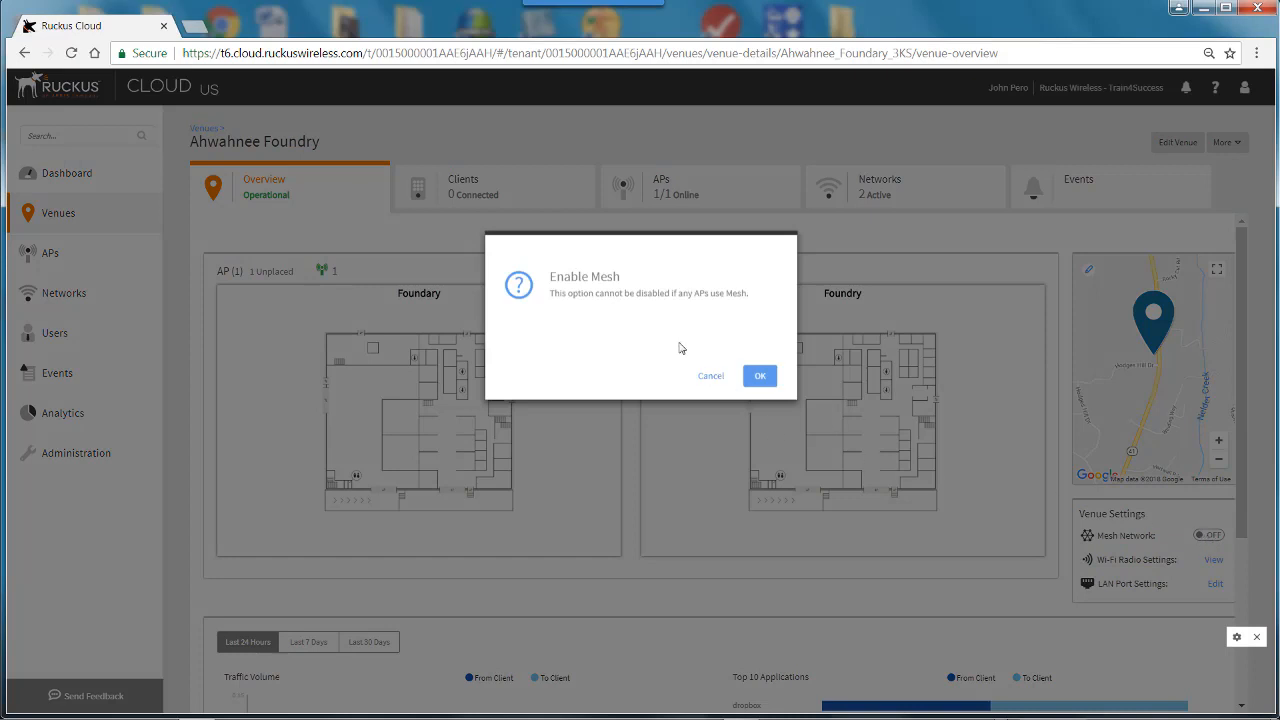
pyautogui.moveTo(674, 338)
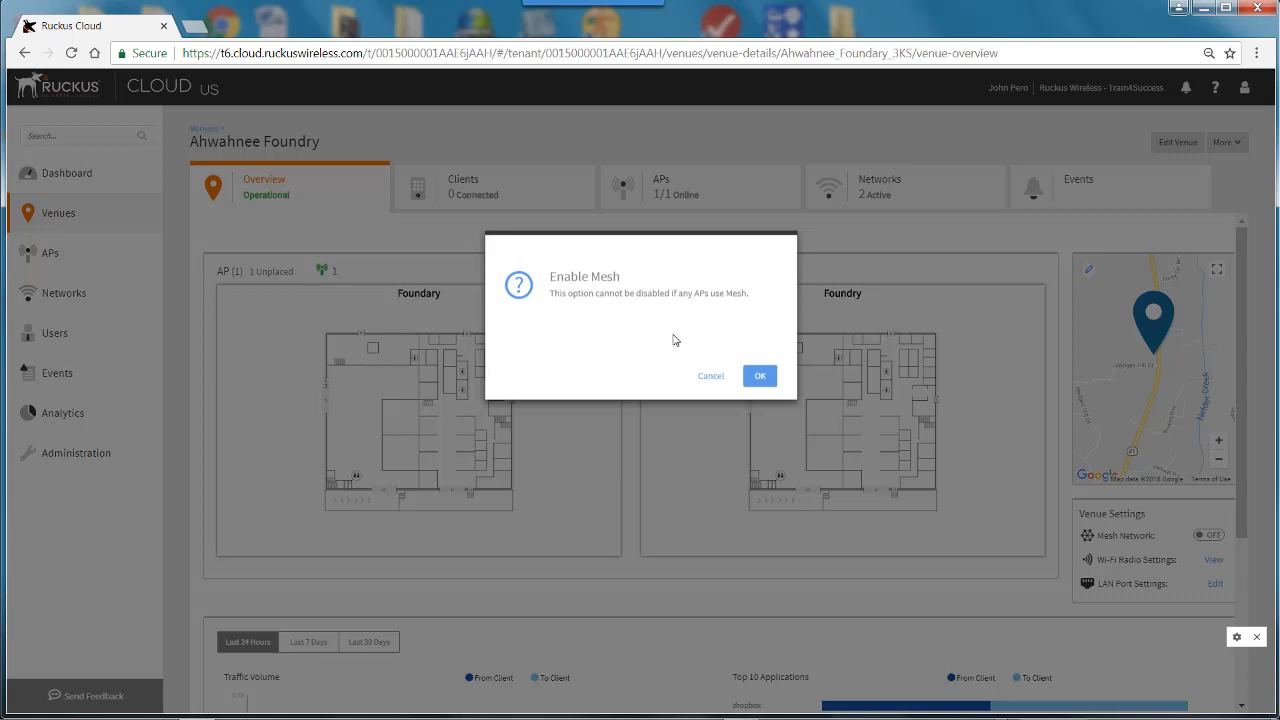
pyautogui.click(759, 375)
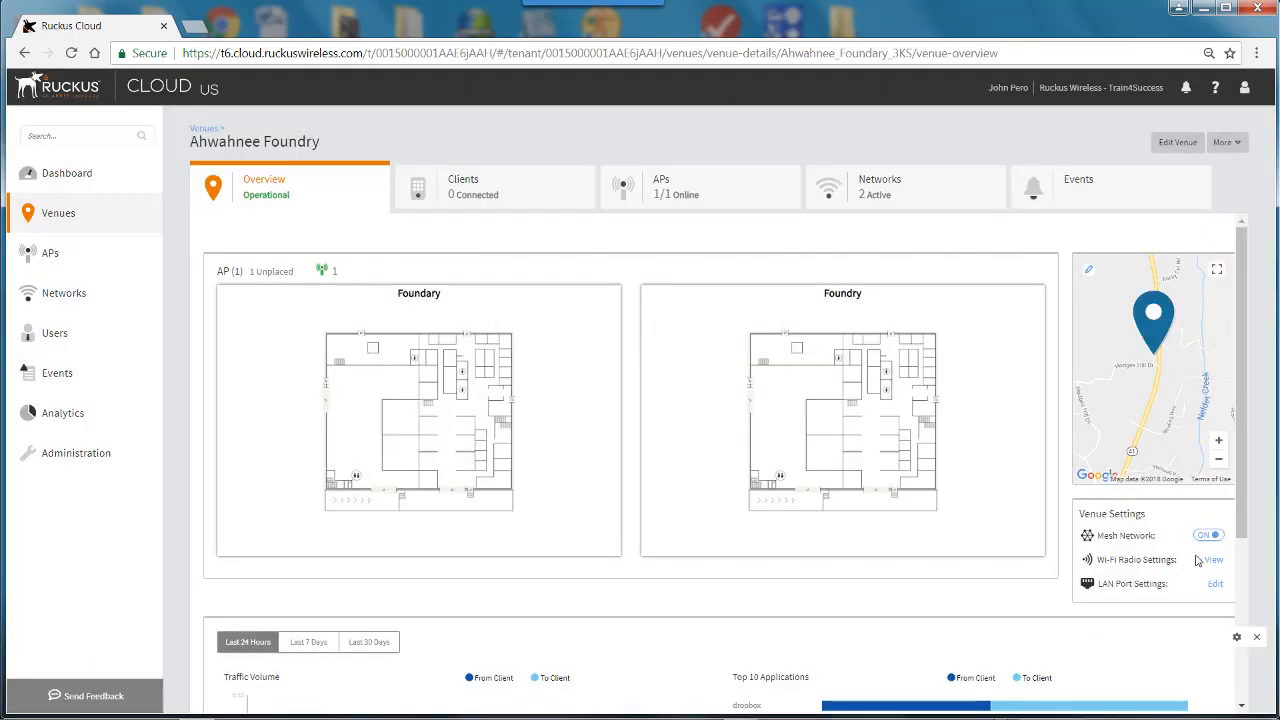
pyautogui.click(50, 253)
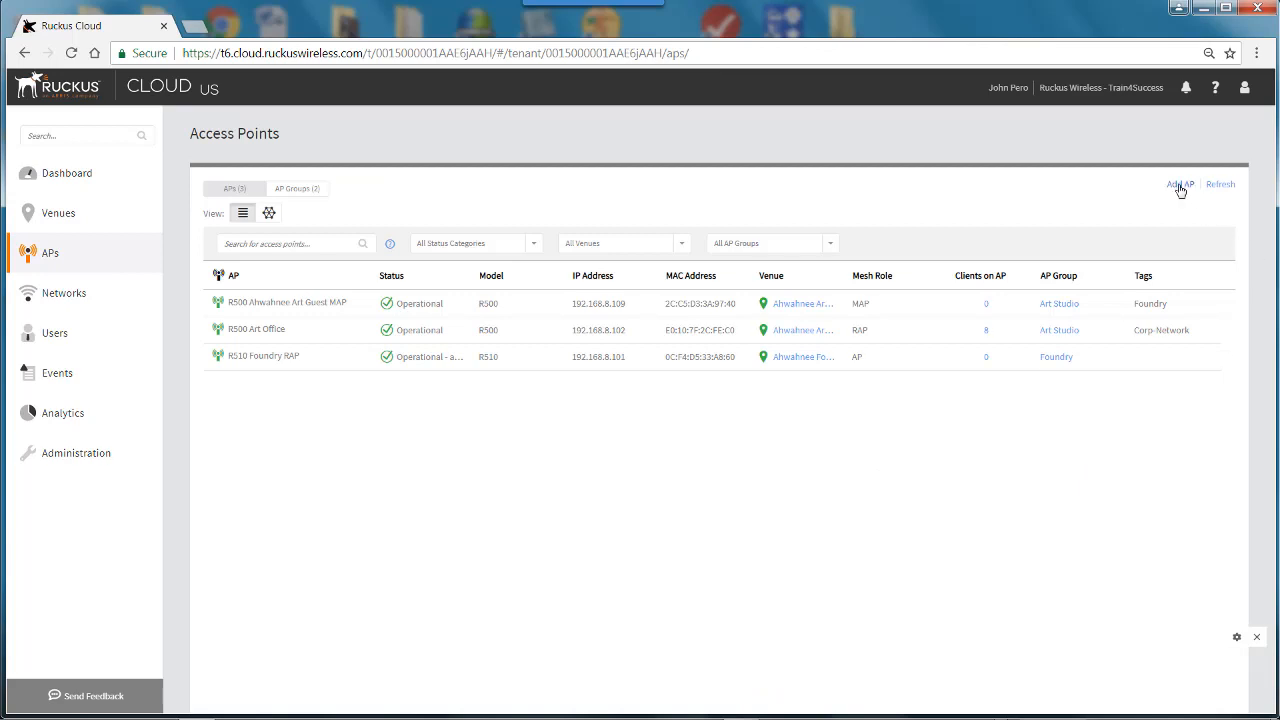
pyautogui.click(1178, 184)
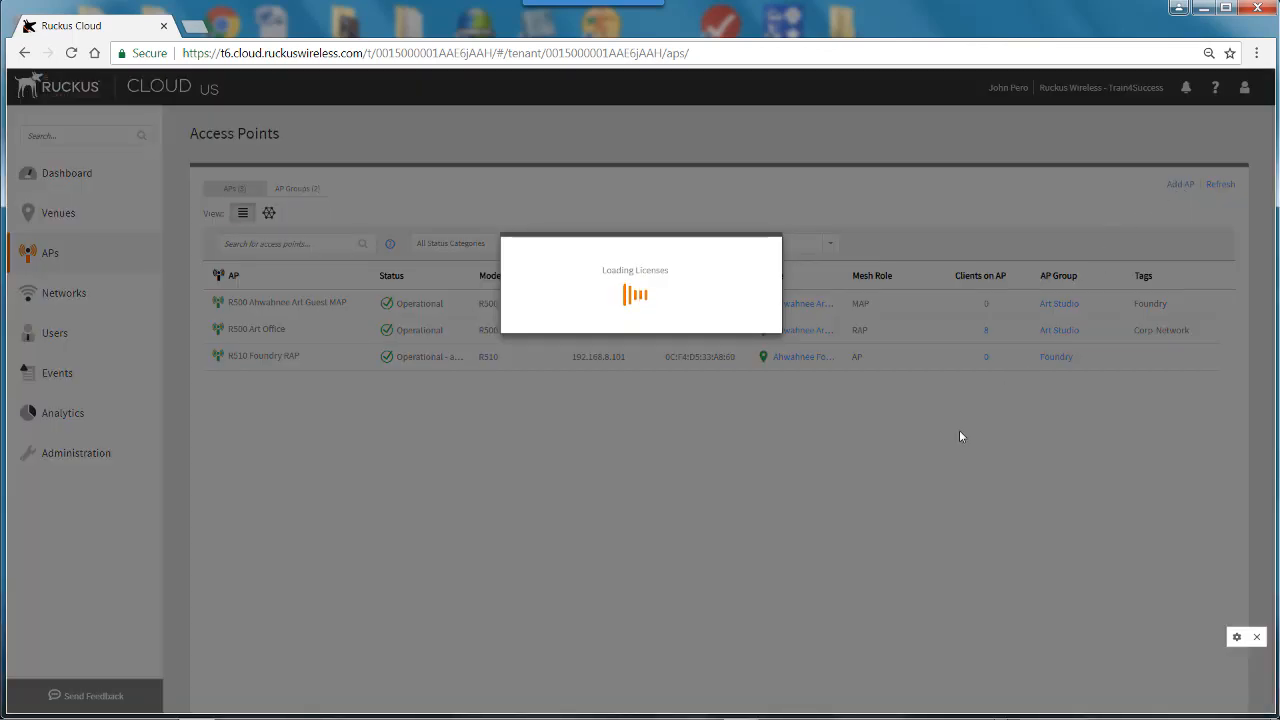
pyautogui.click(1180, 184)
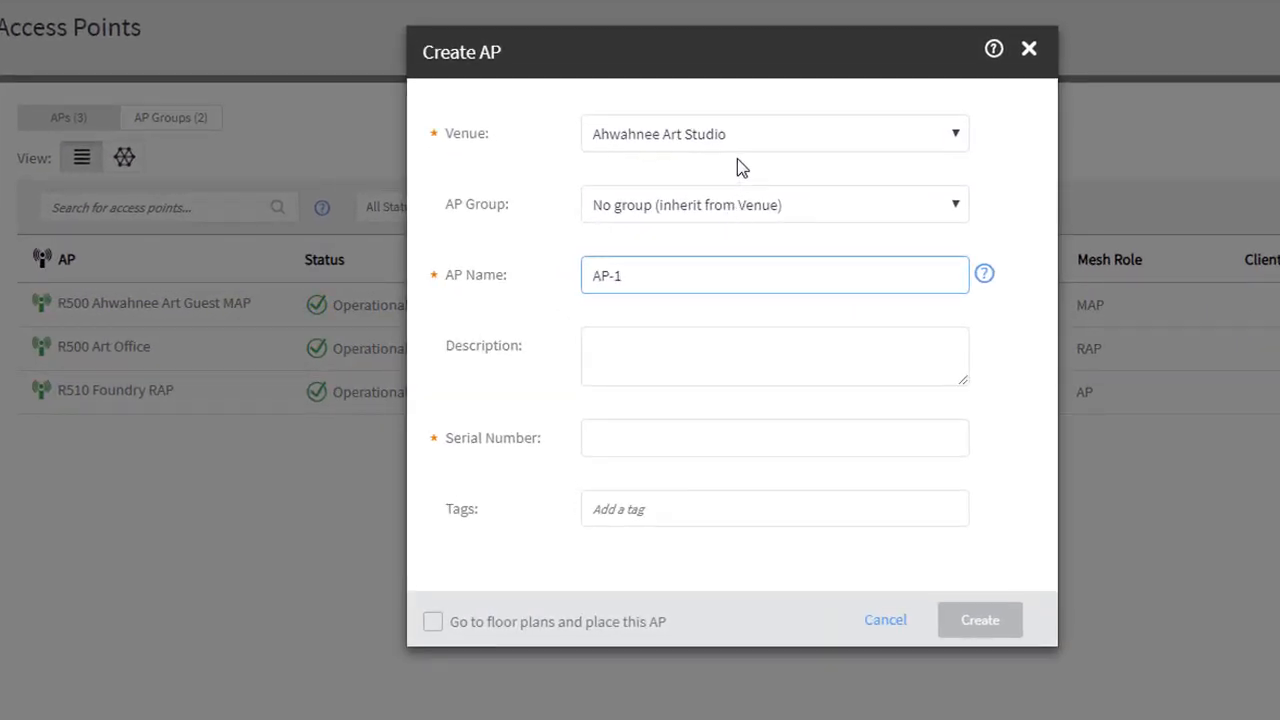
pyautogui.click(953, 133)
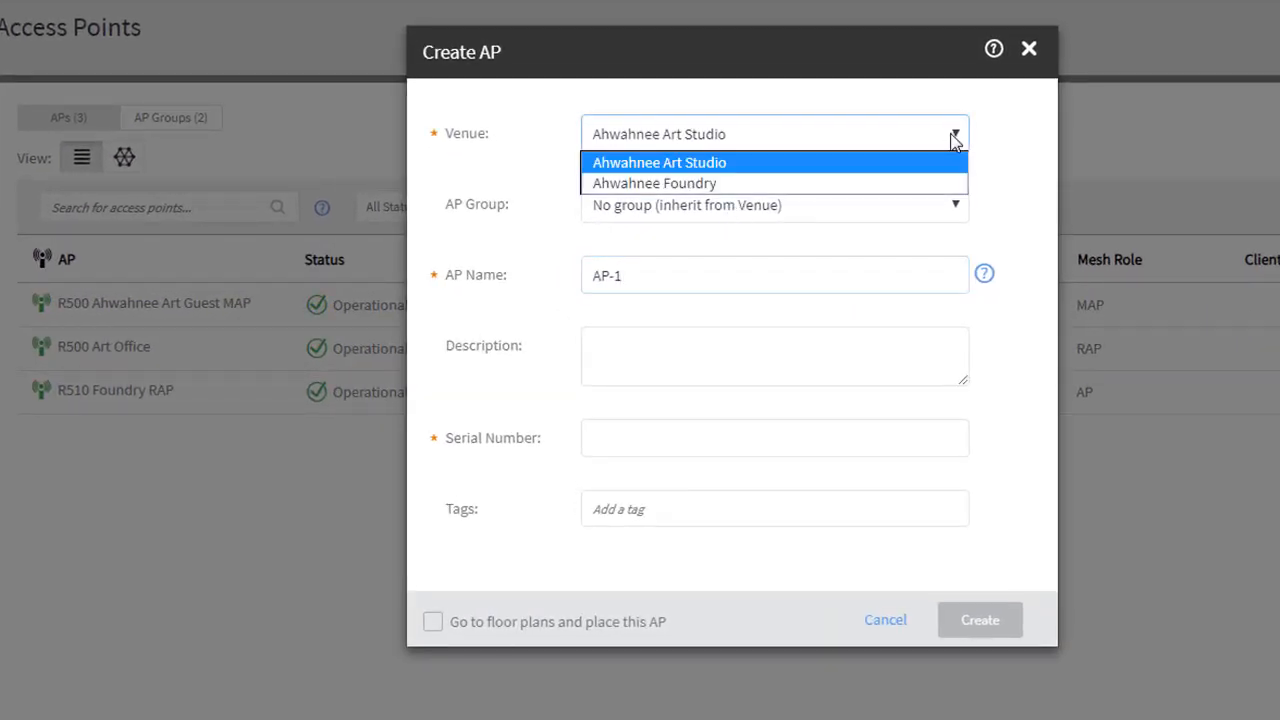
pyautogui.click(654, 183)
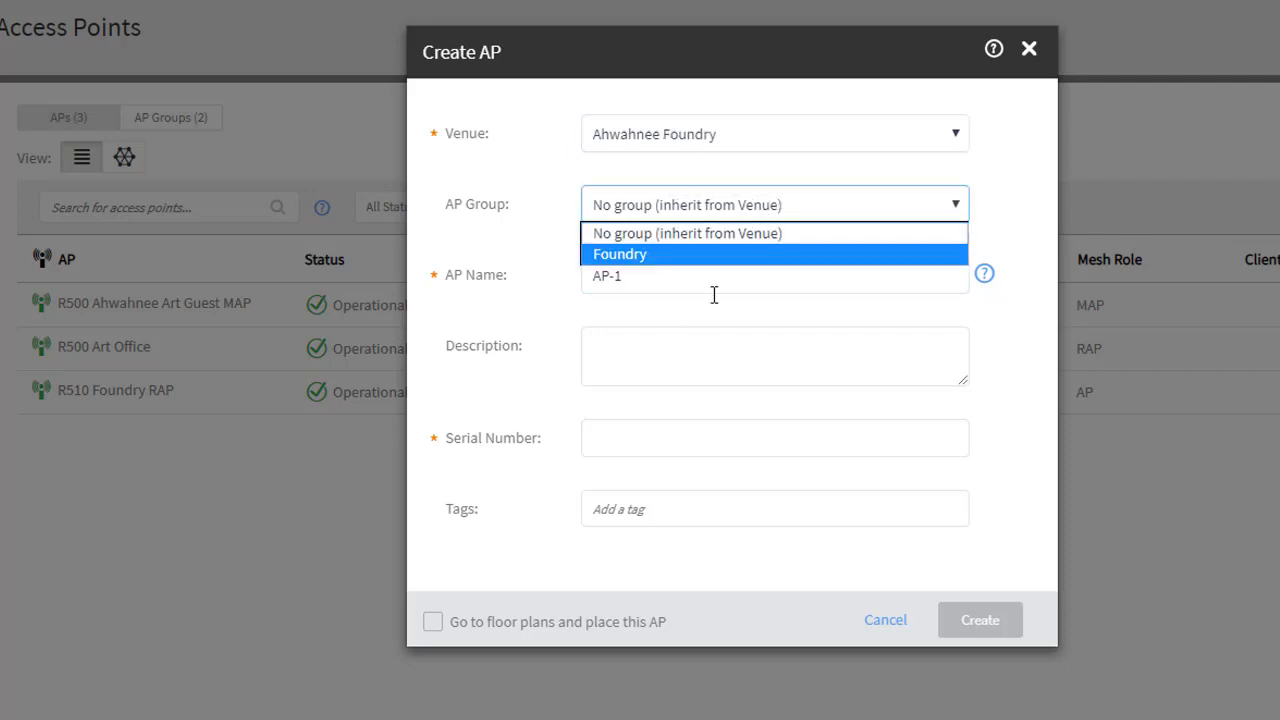
pyautogui.moveTo(638, 258)
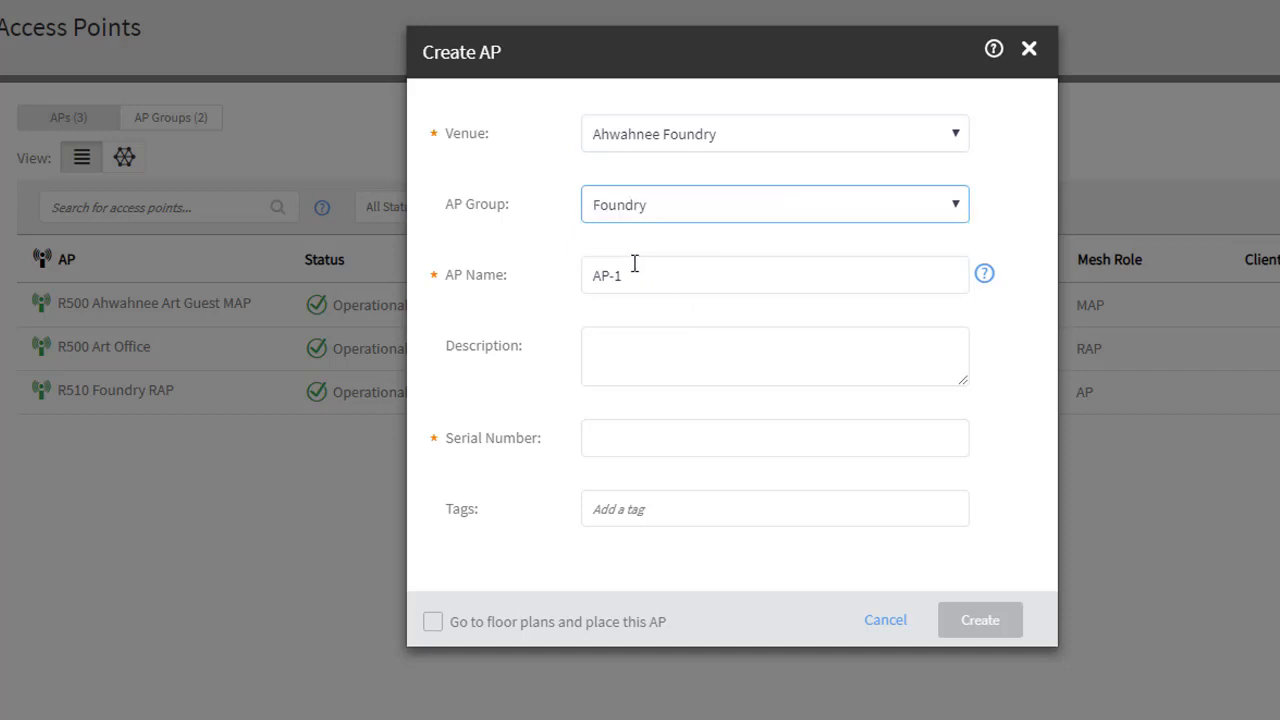
pyautogui.moveTo(650, 310)
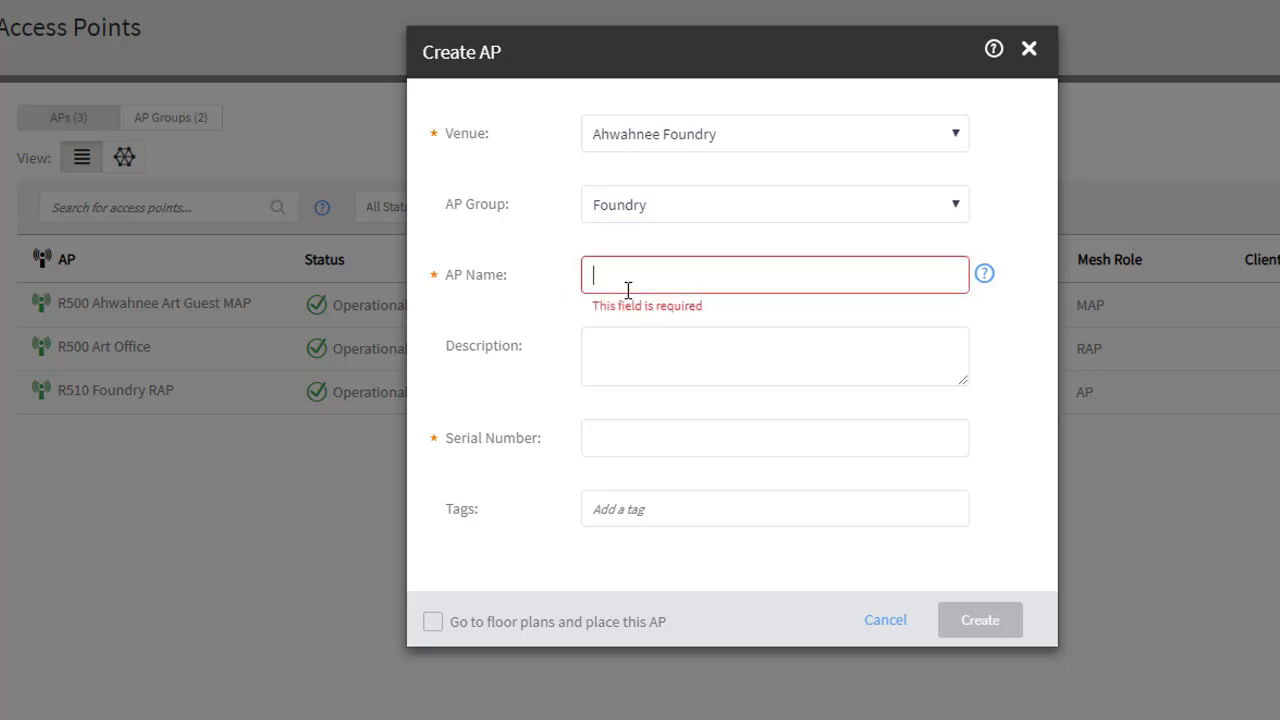
pyautogui.write('R600 Foundry MAP')
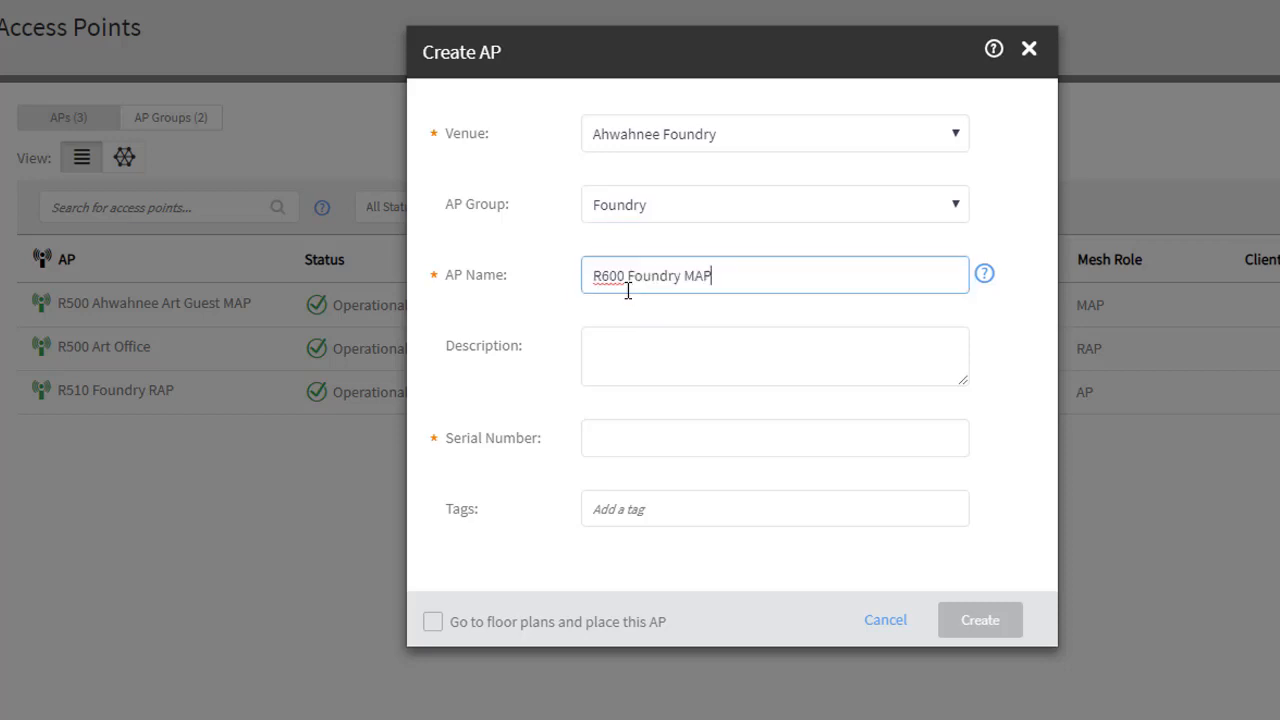
pyautogui.click(775, 355)
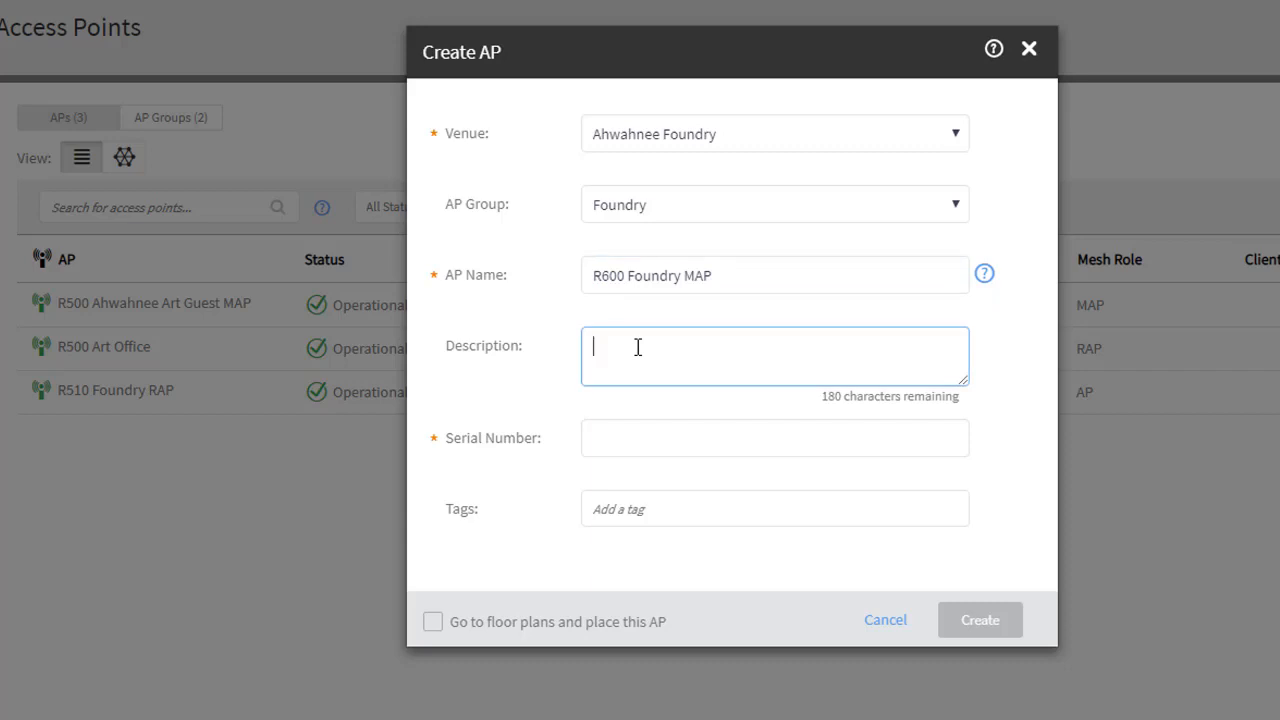
pyautogui.write('fou')
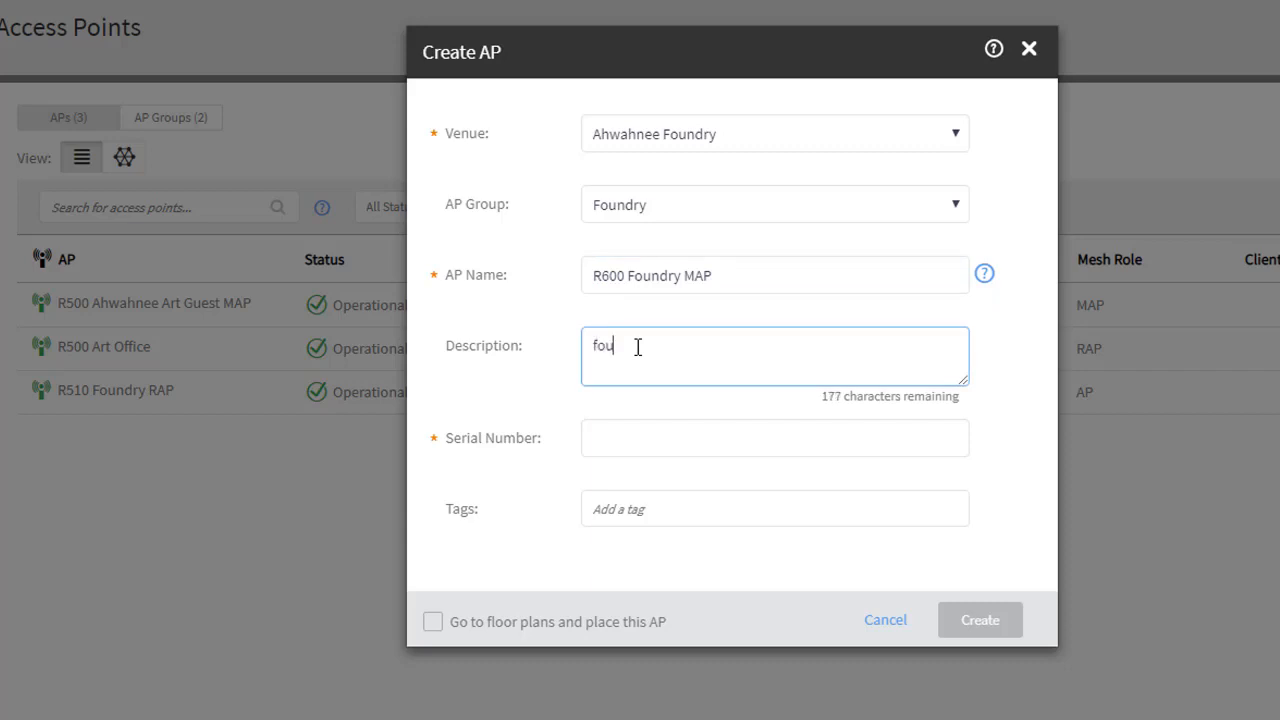
pyautogui.click(775, 437)
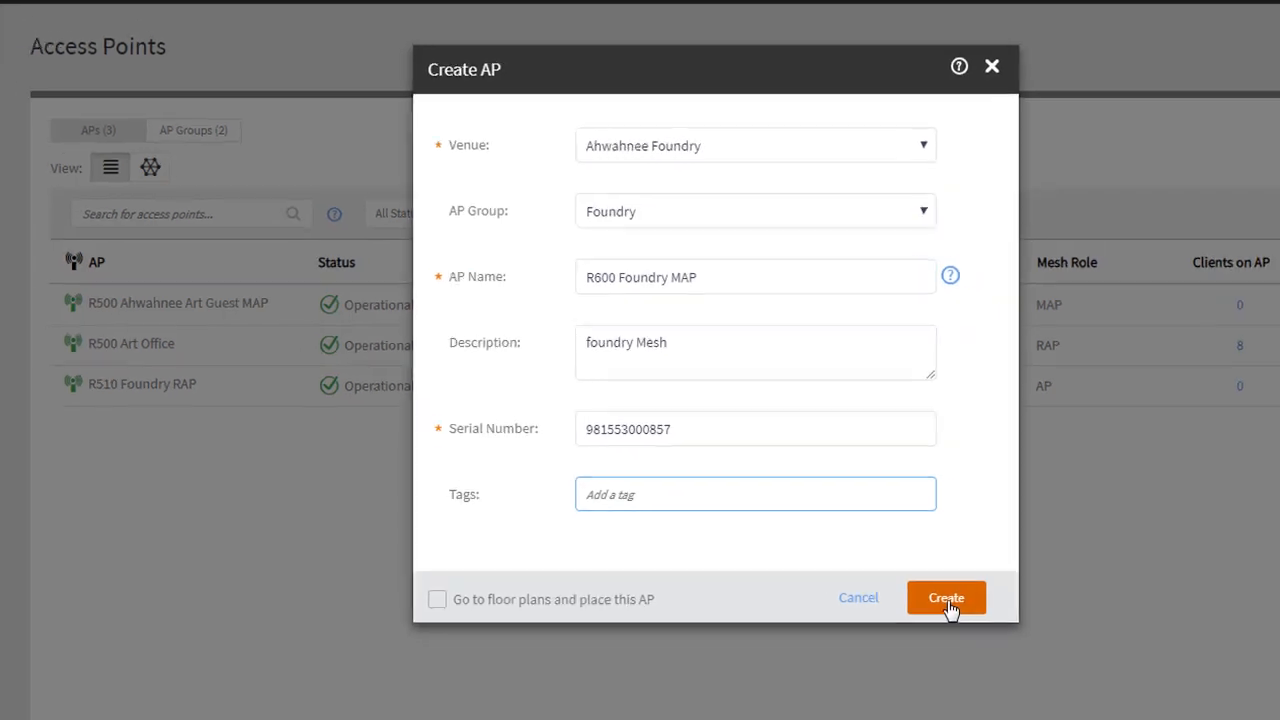
pyautogui.click(945, 597)
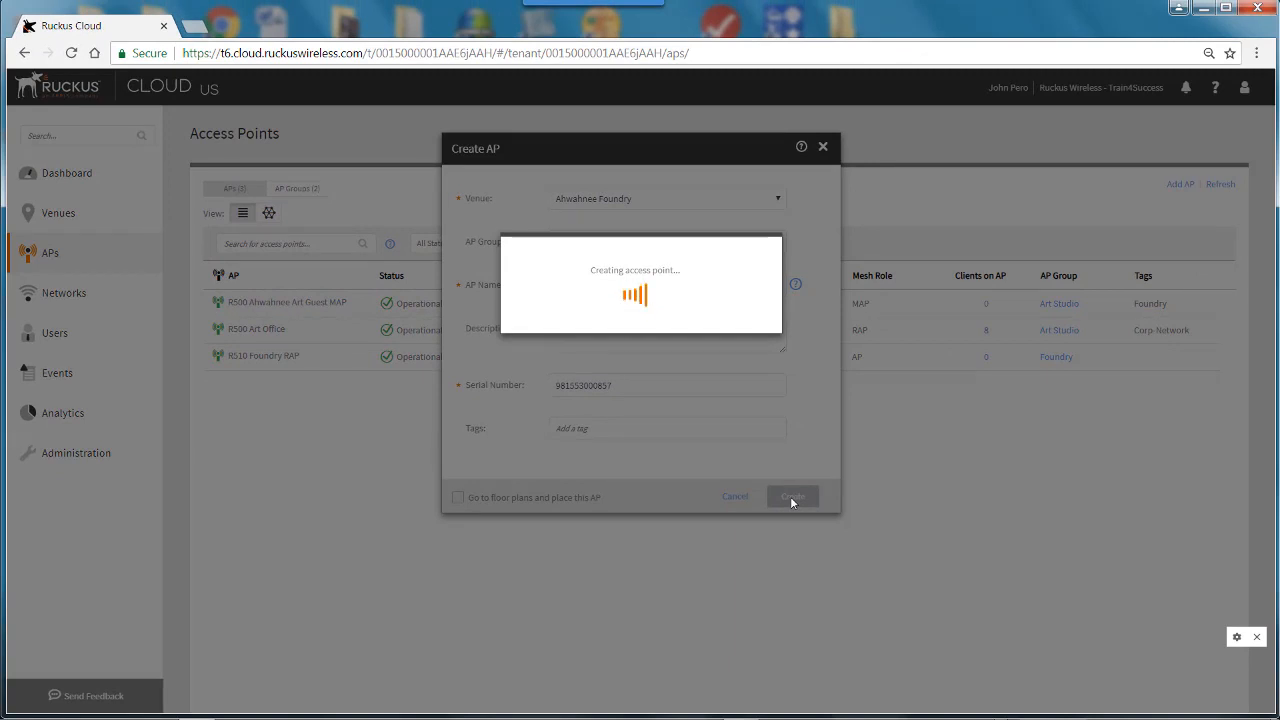
# Widen the Model column and watch R600 Foundry MAP turn Operational
pyautogui.click(792, 496)
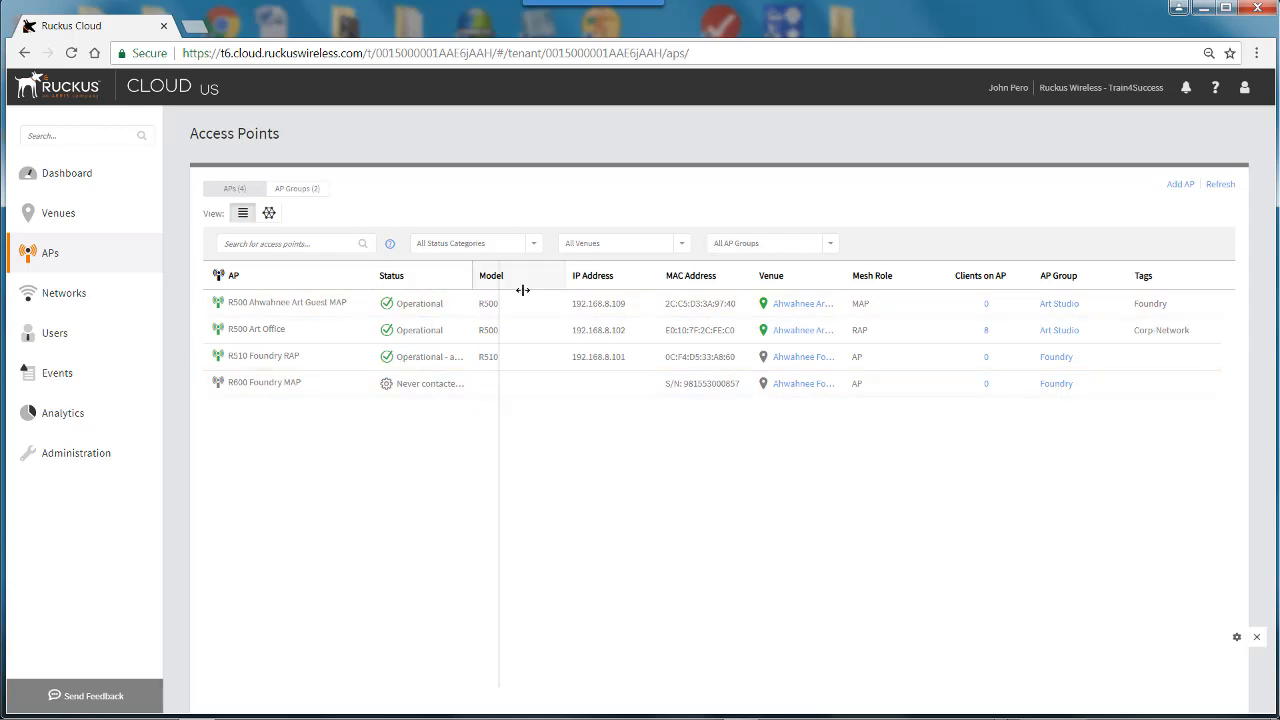
pyautogui.moveTo(522, 290); pyautogui.dragTo(555, 290)
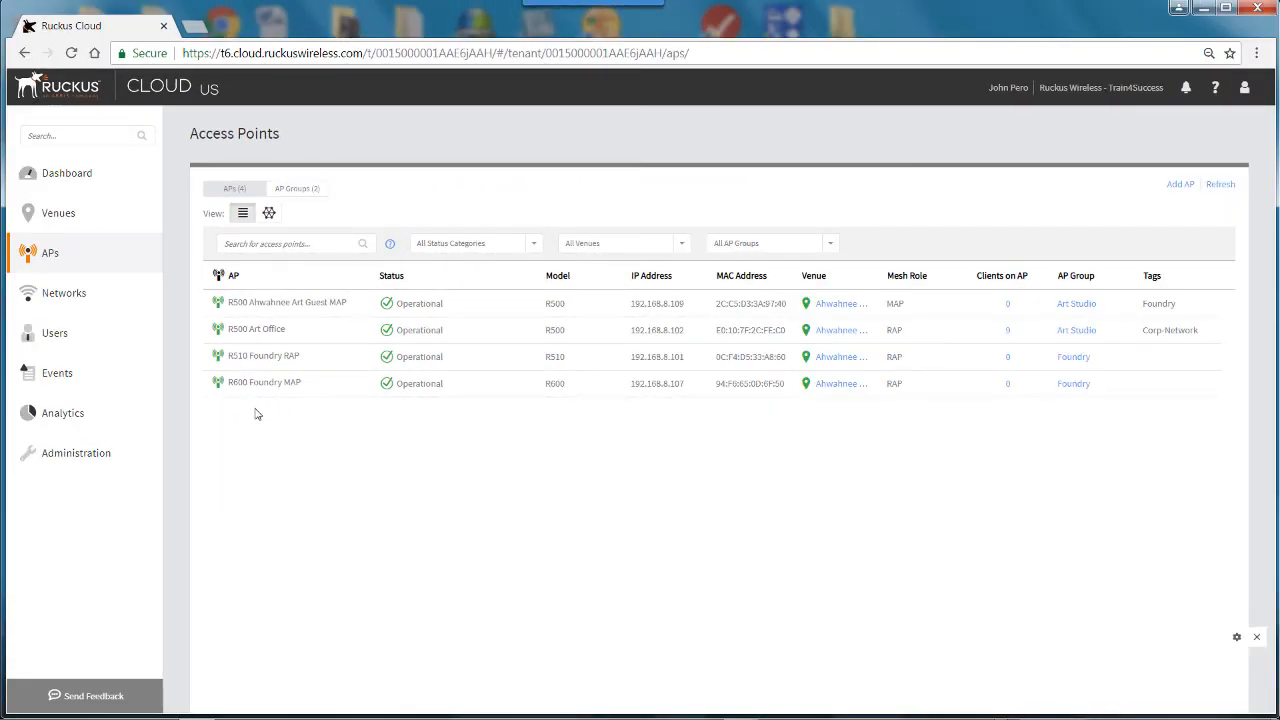
pyautogui.moveTo(417, 383)
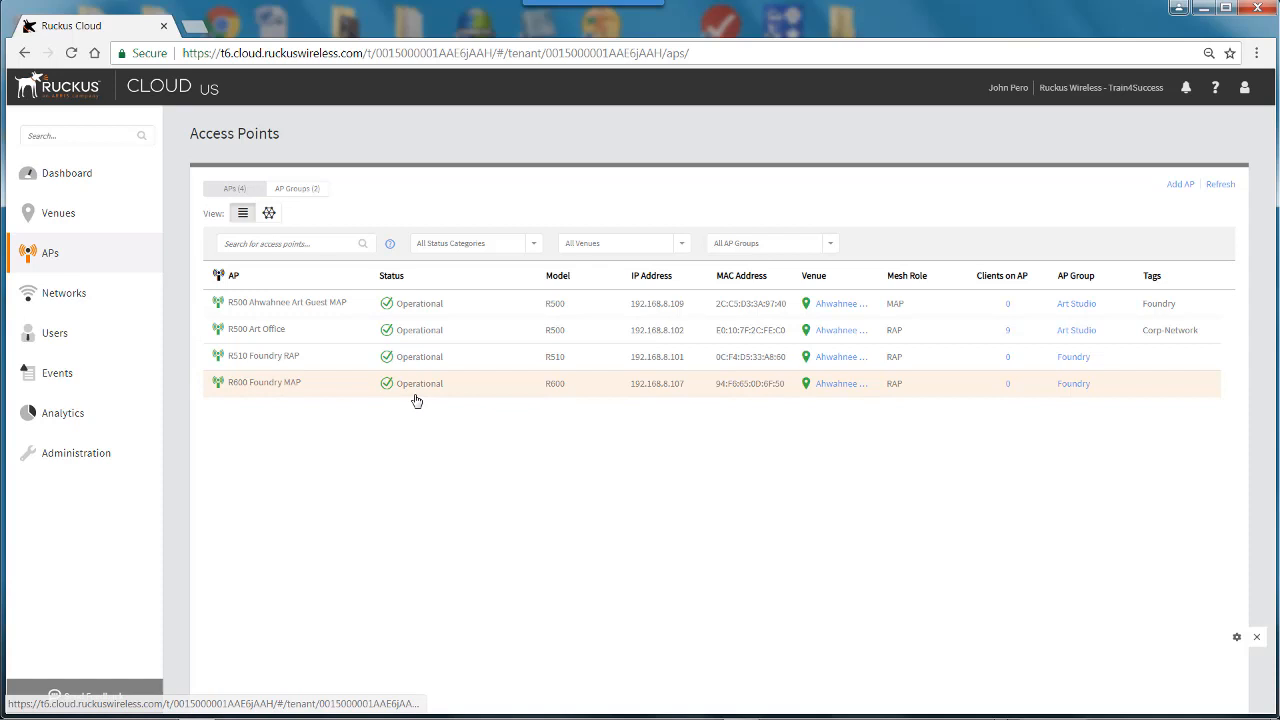
pyautogui.moveTo(663, 431)
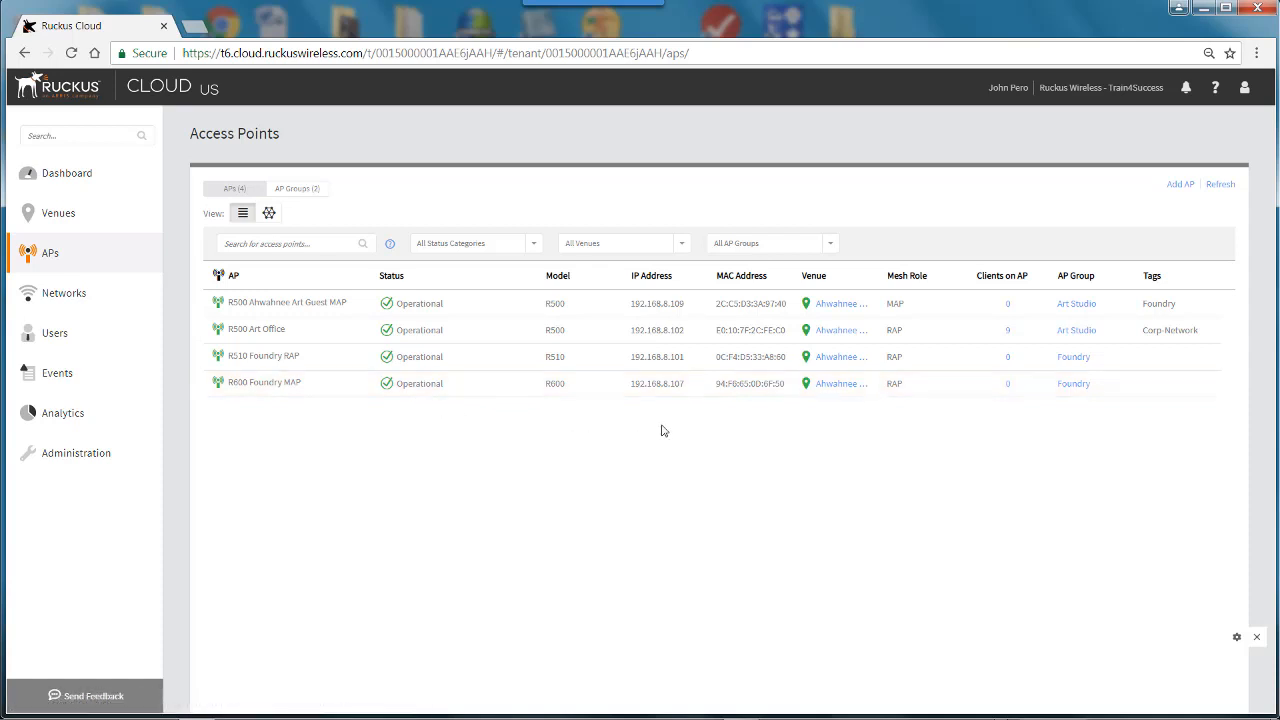
pyautogui.moveTo(899, 418)
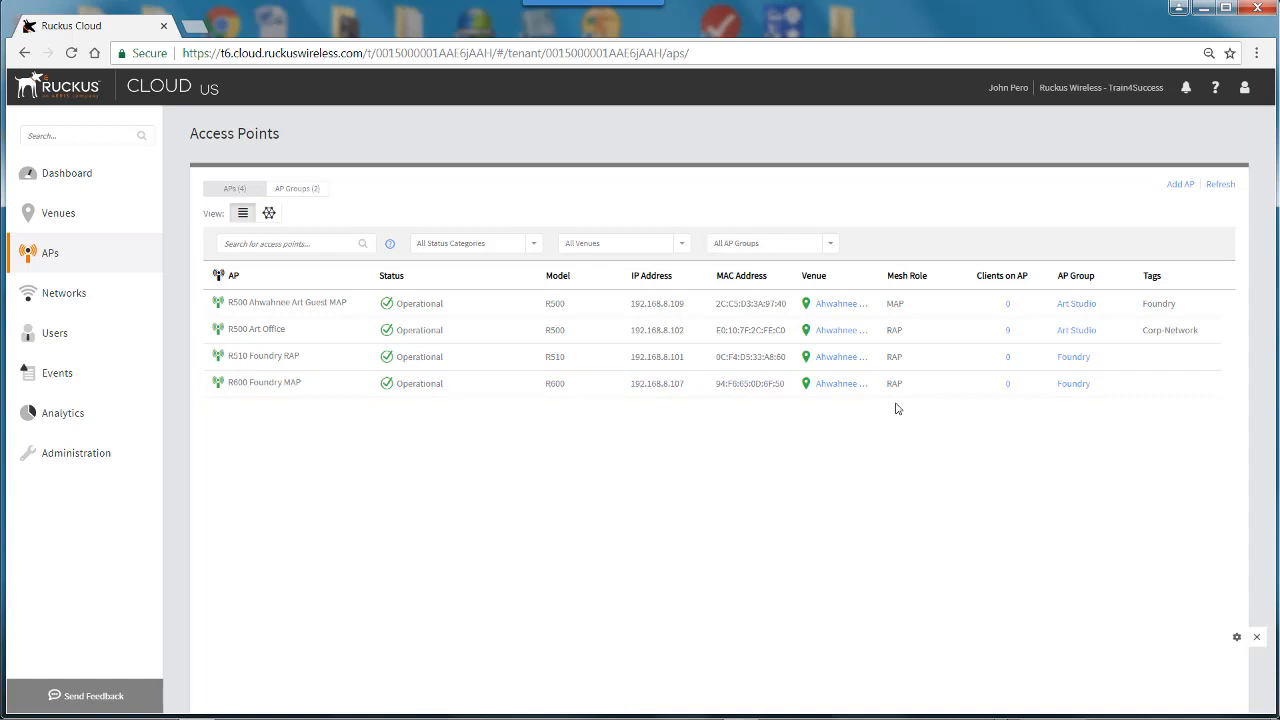
pyautogui.click(263, 383)
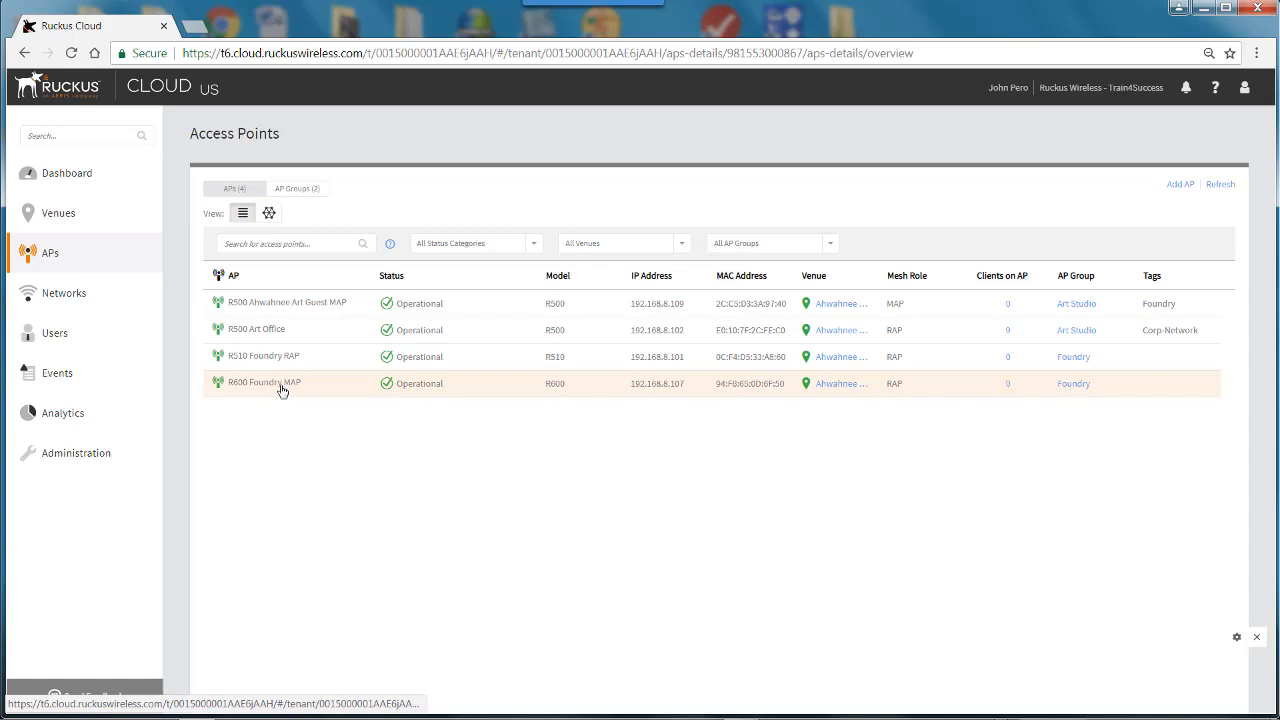
# Place R600 Foundry MAP in the left room of the Foundry floor plan and save
pyautogui.click(264, 382)
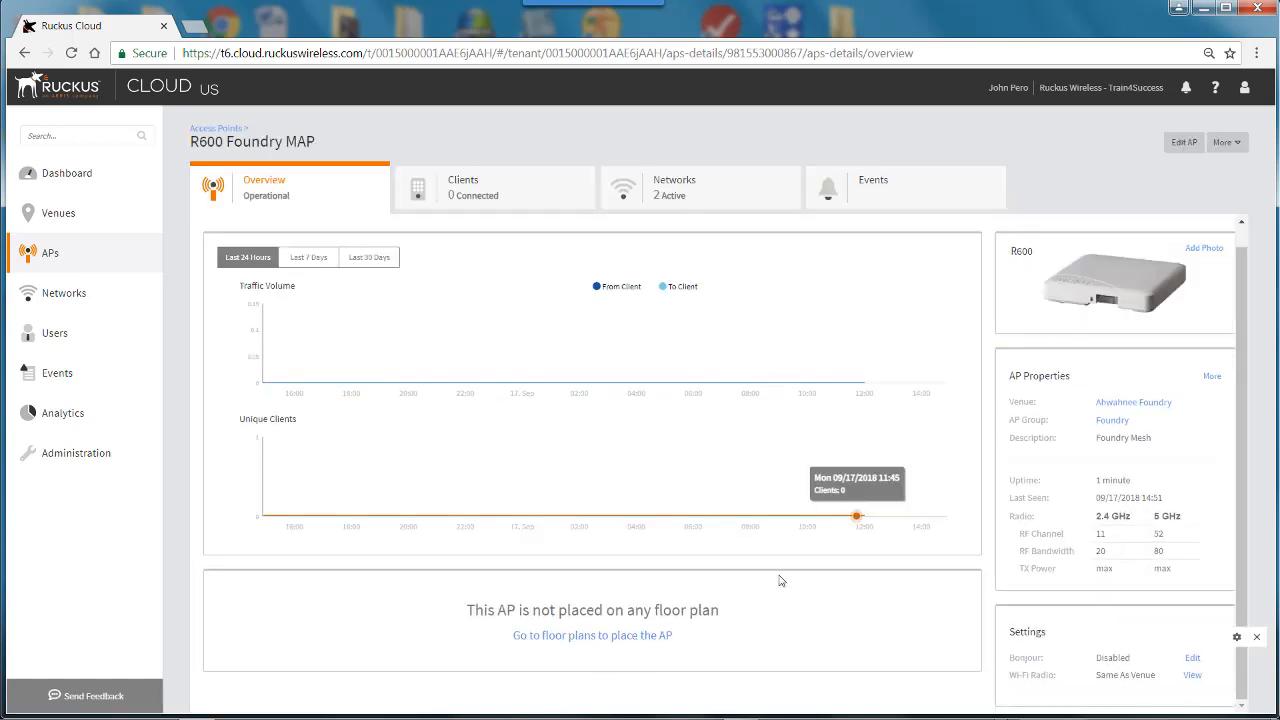
pyautogui.click(592, 635)
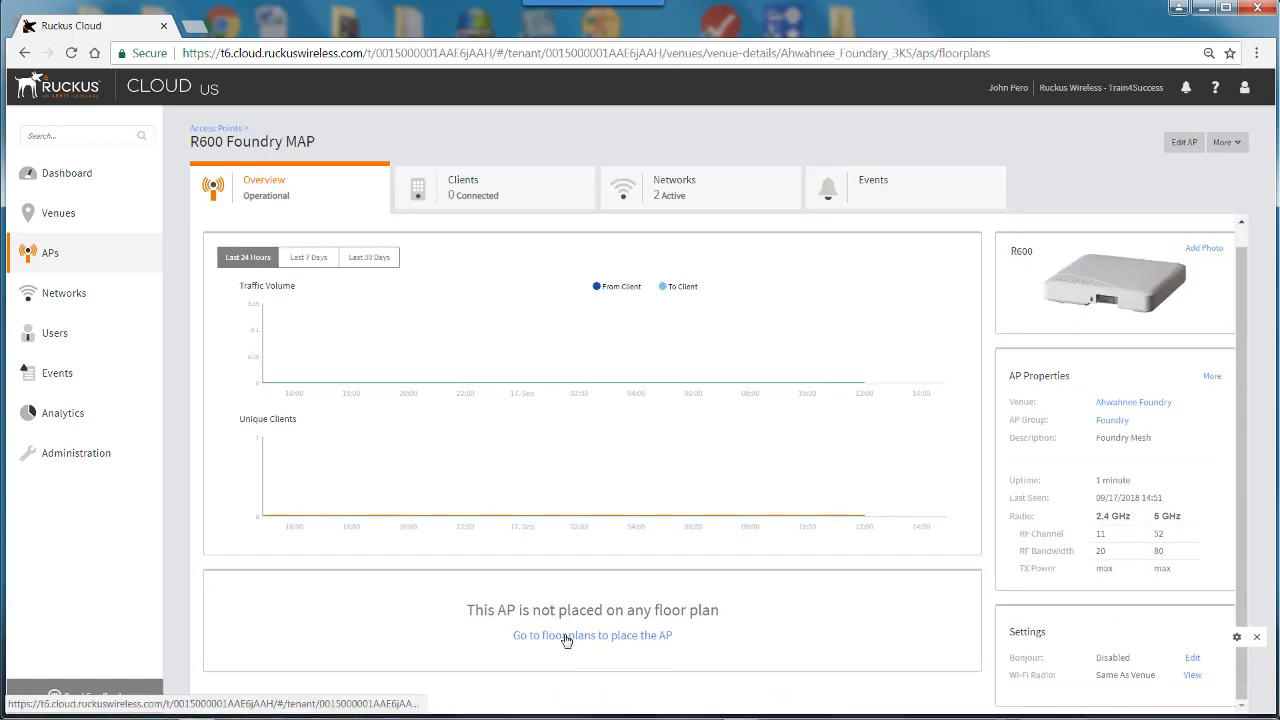
pyautogui.click(592, 635)
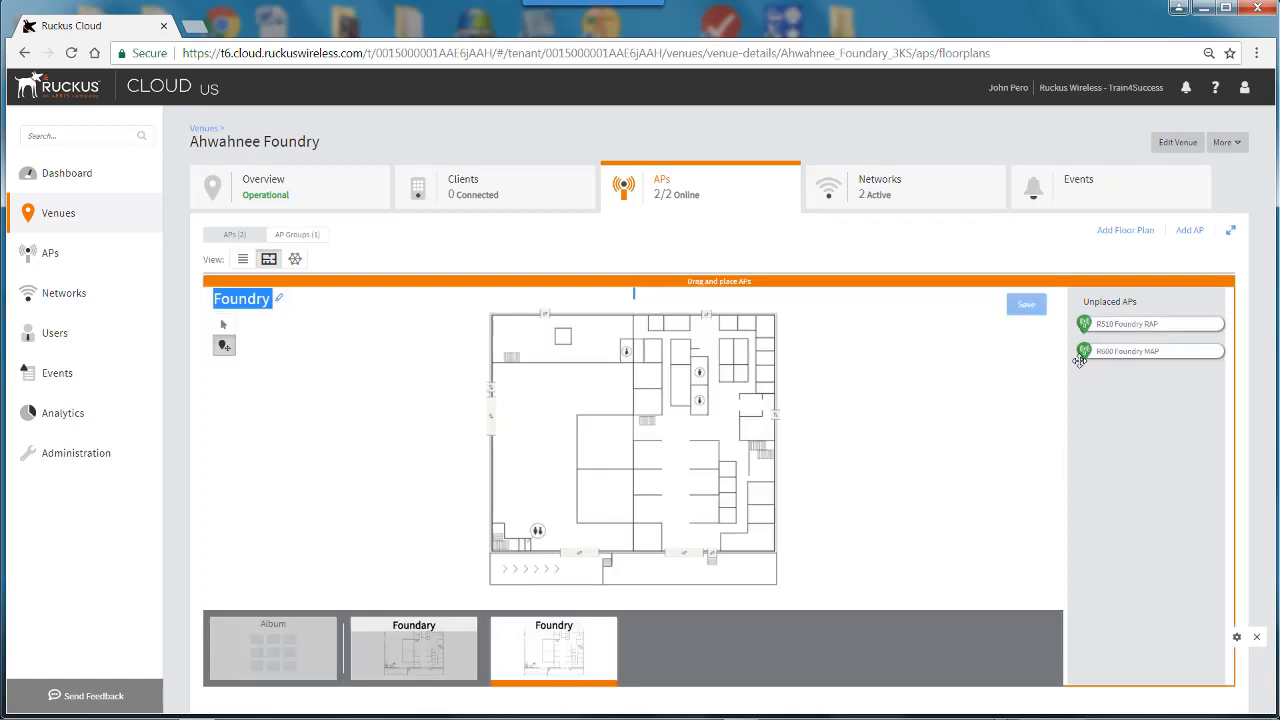
pyautogui.moveTo(1148, 350); pyautogui.dragTo(563, 413)
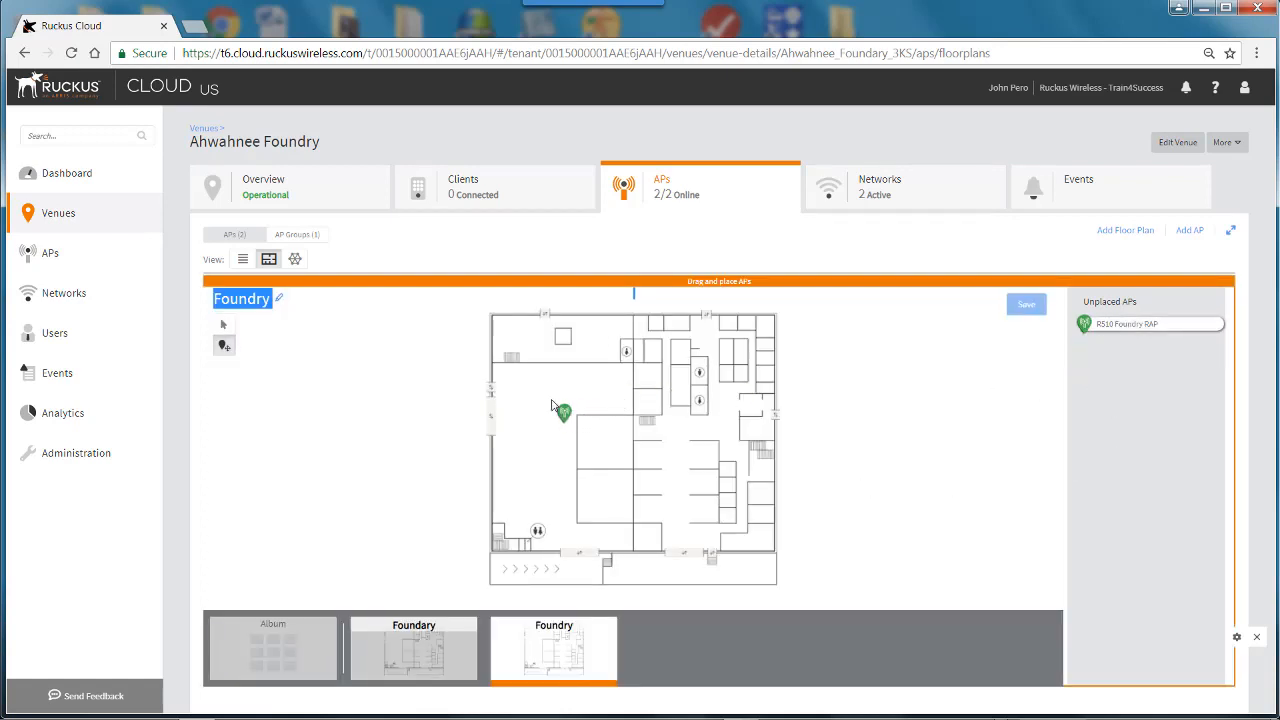
pyautogui.moveTo(563, 414); pyautogui.dragTo(590, 398)
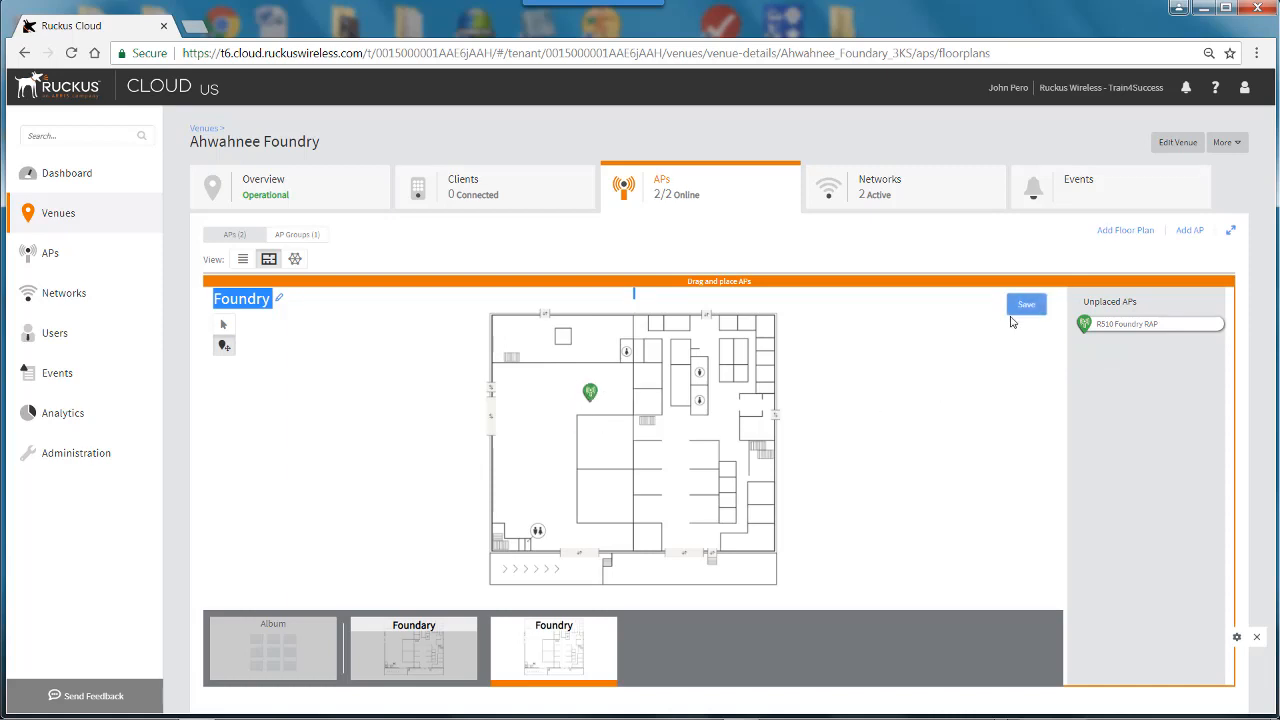
pyautogui.click(1026, 304)
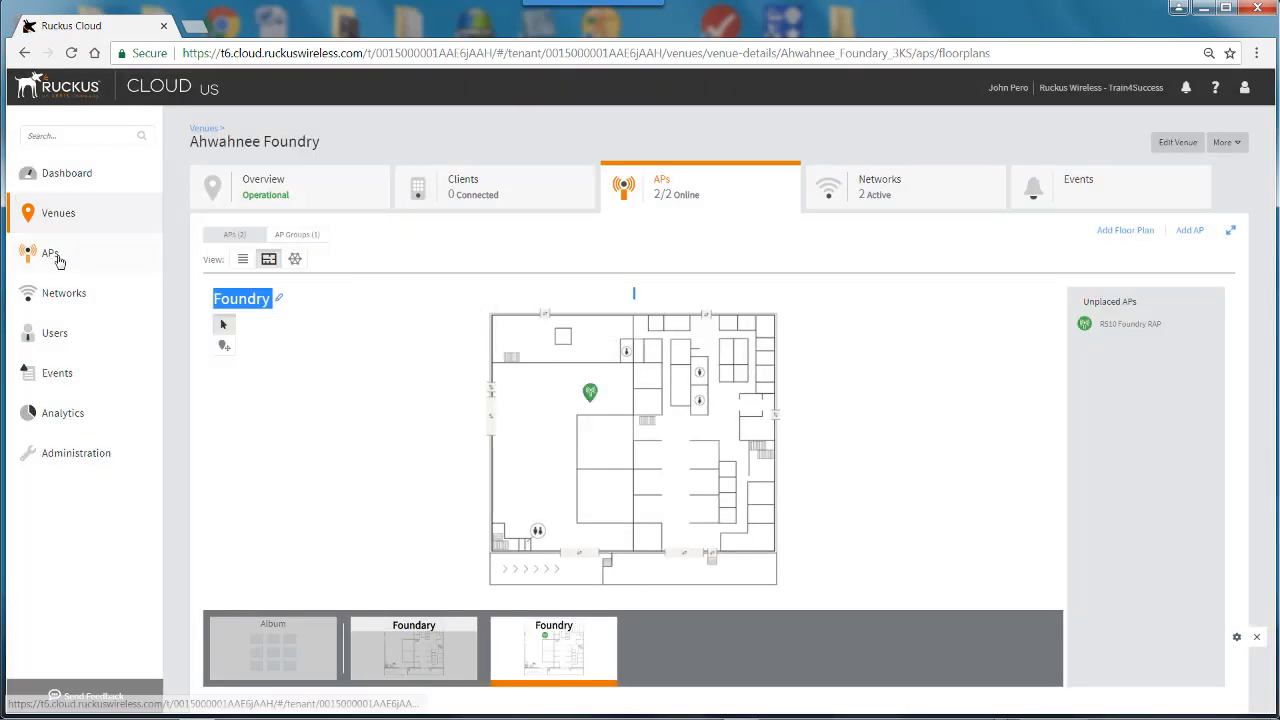
# Return to the APs page and switch to the Mesh Information view
pyautogui.click(51, 253)
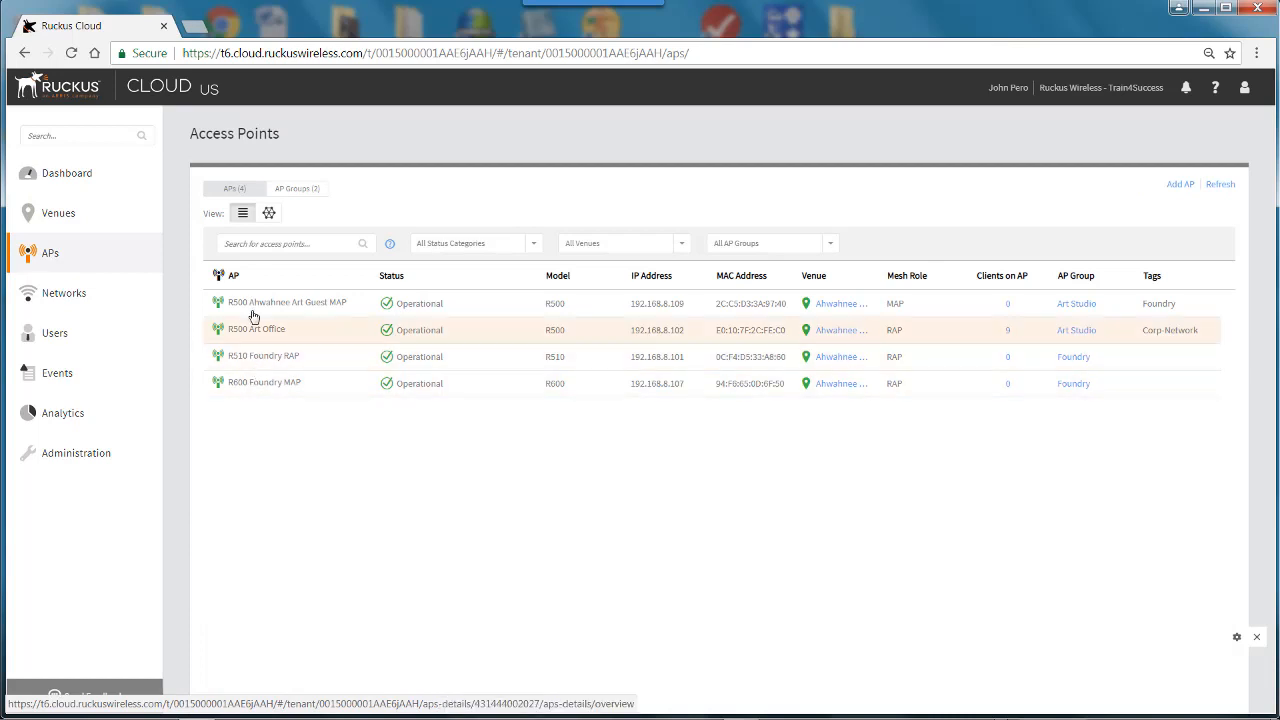
pyautogui.moveTo(269, 213)
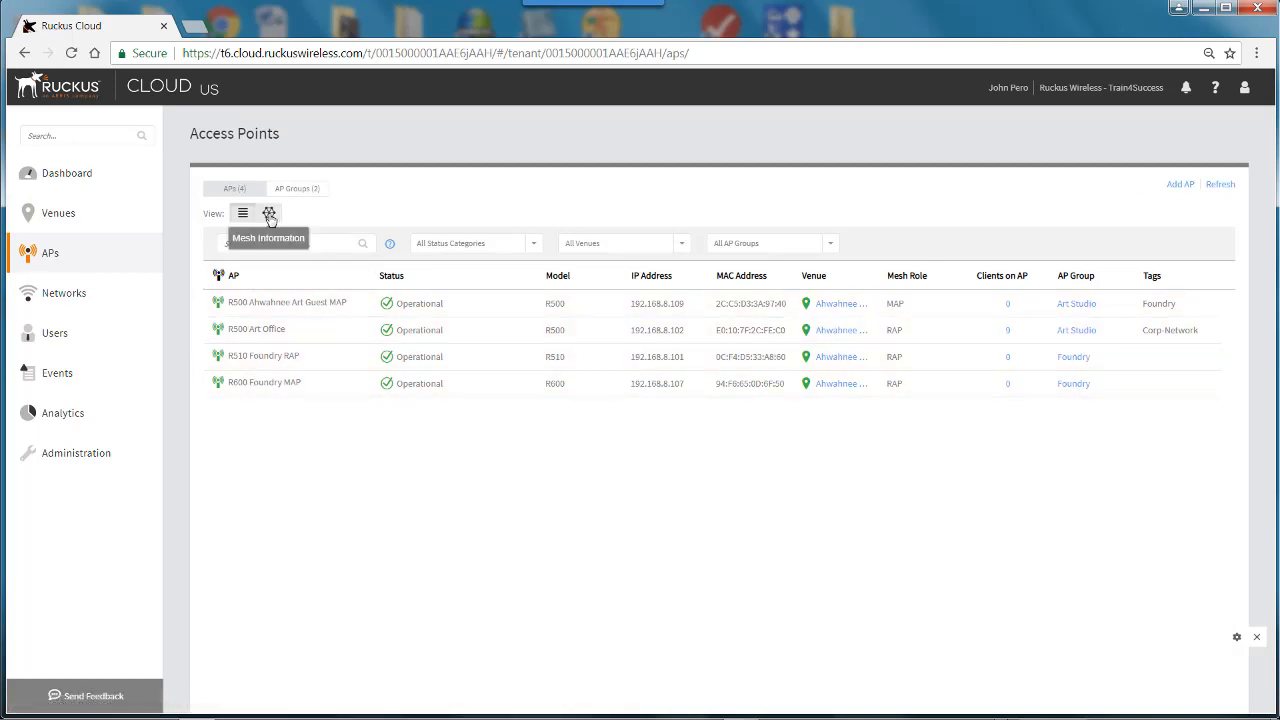
pyautogui.click(269, 213)
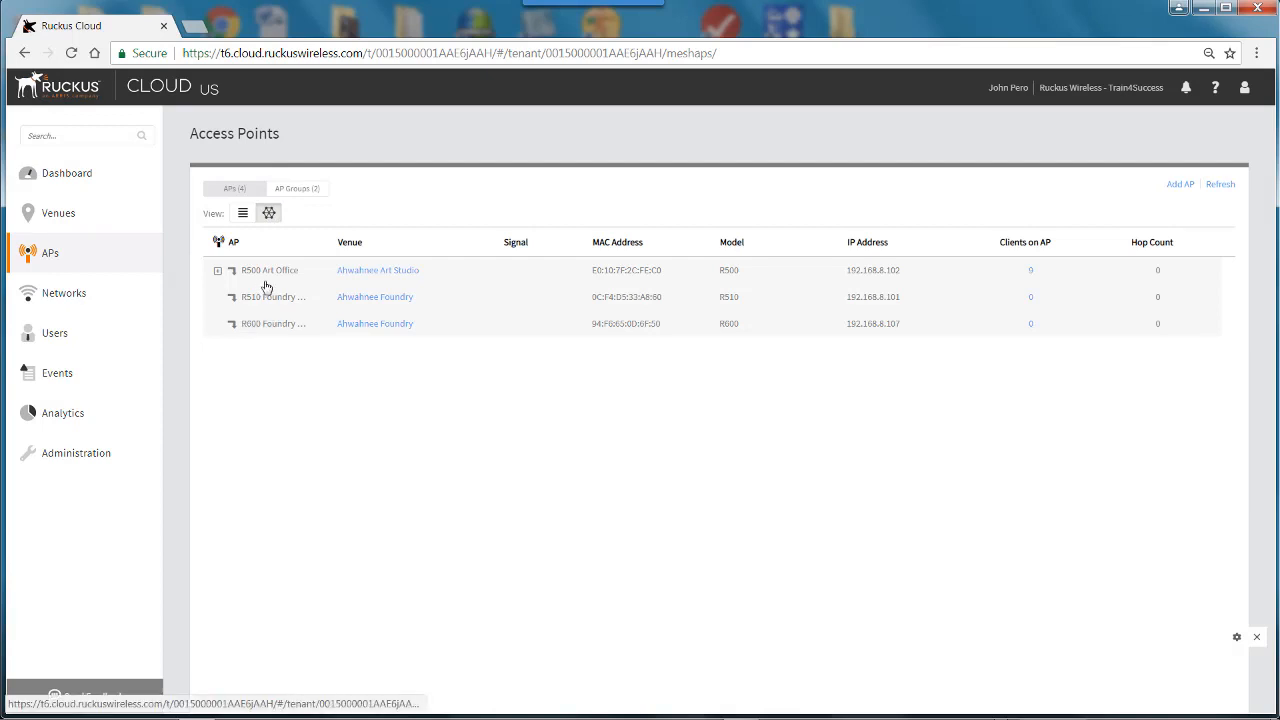
pyautogui.moveTo(380, 287)
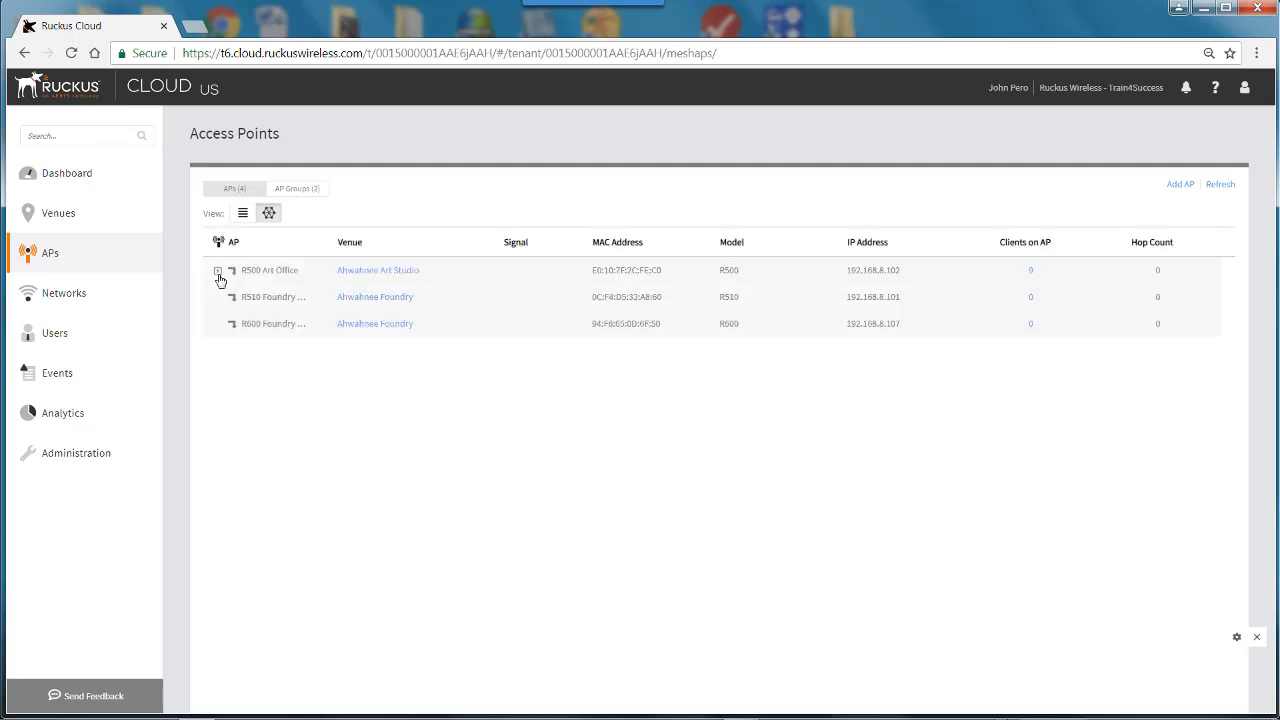
pyautogui.moveTo(250, 323)
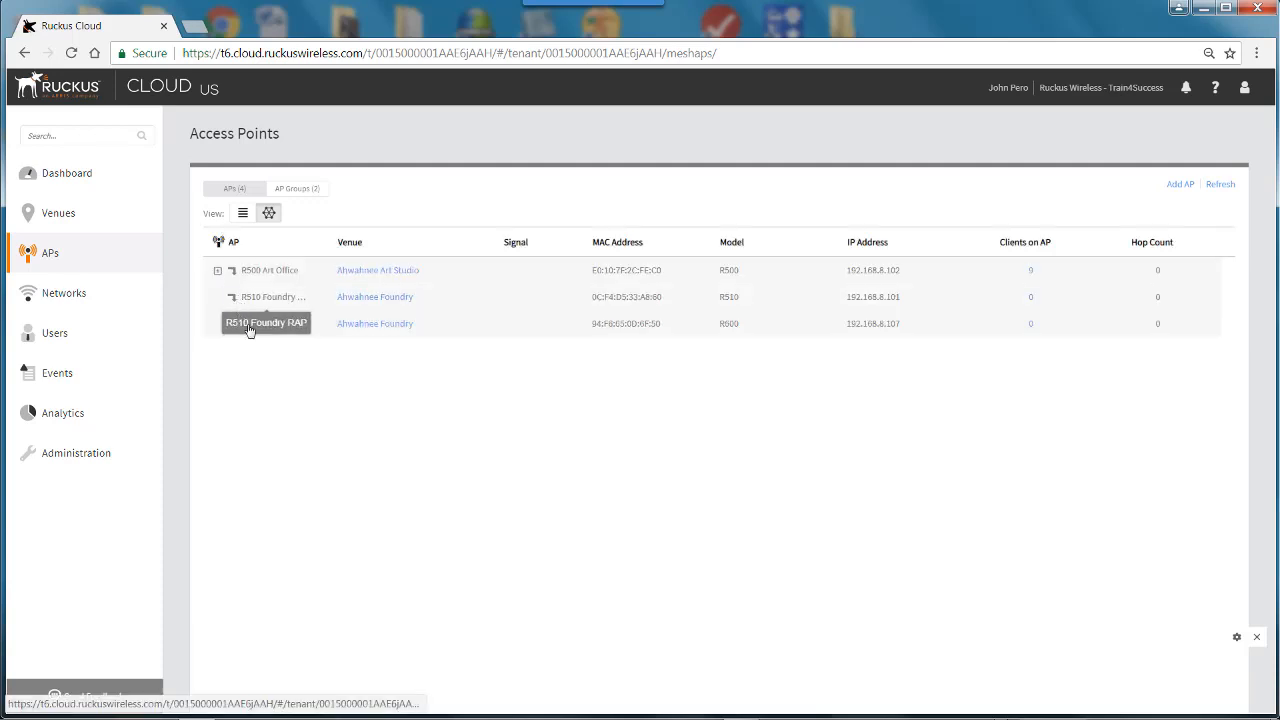
pyautogui.moveTo(250, 334)
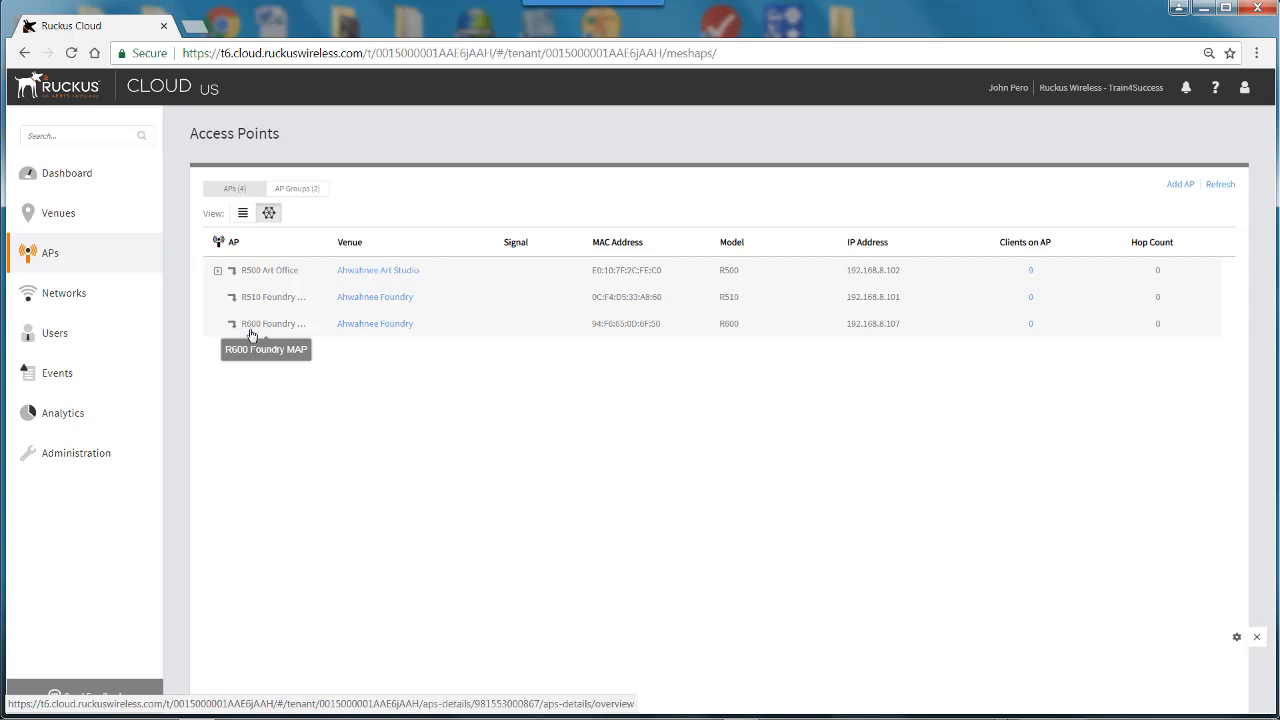
pyautogui.moveTo(264, 354)
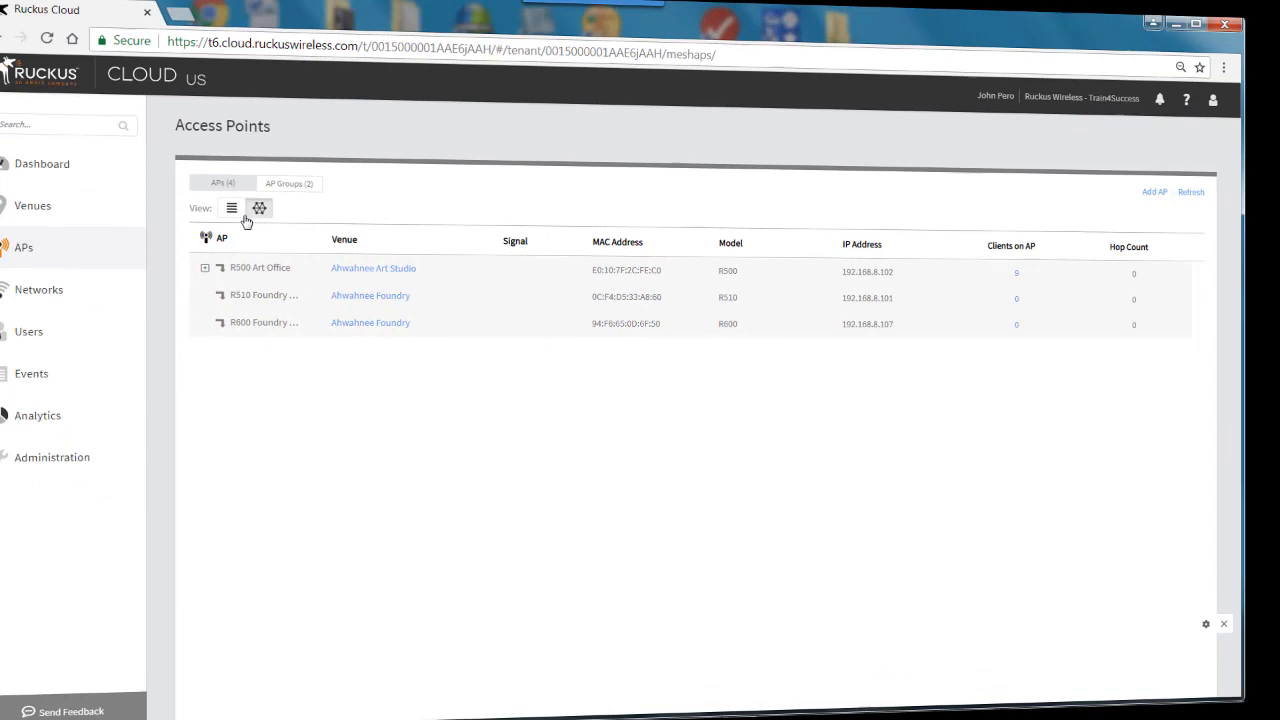
# Switch to the list view to see R600 Foundry MAP's mesh role update to MAP
pyautogui.click(231, 208)
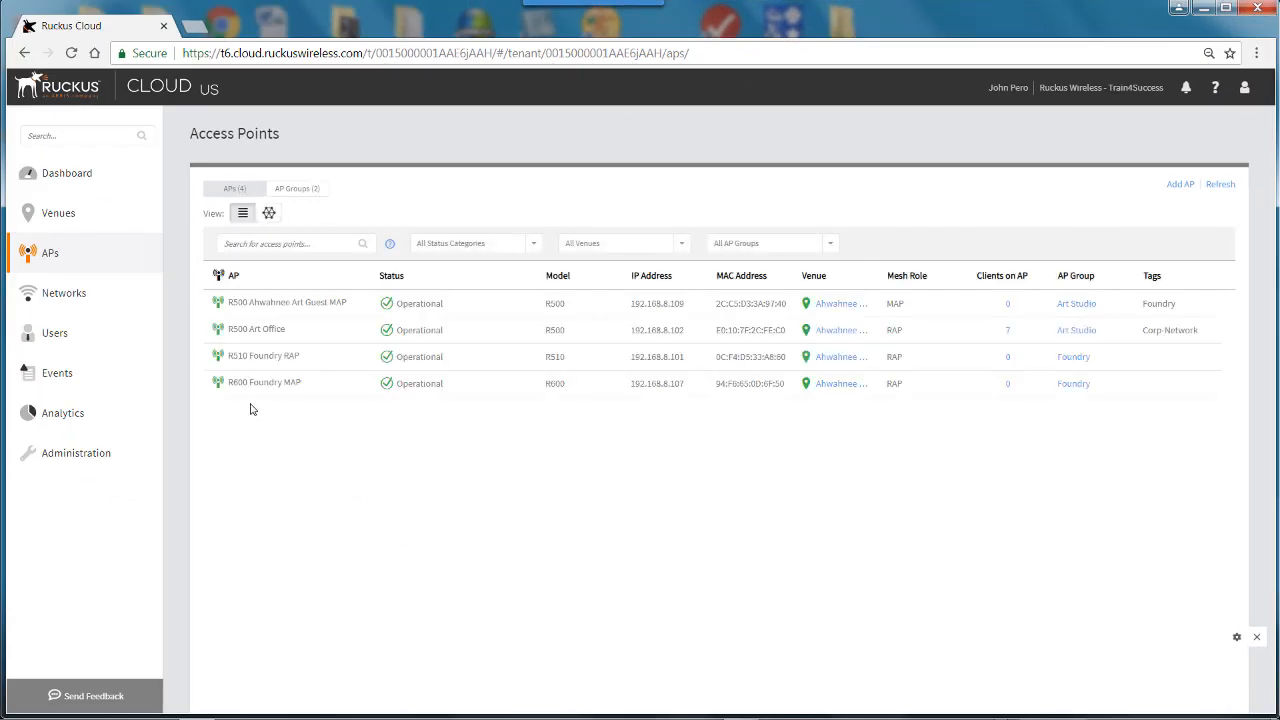
pyautogui.moveTo(874, 408)
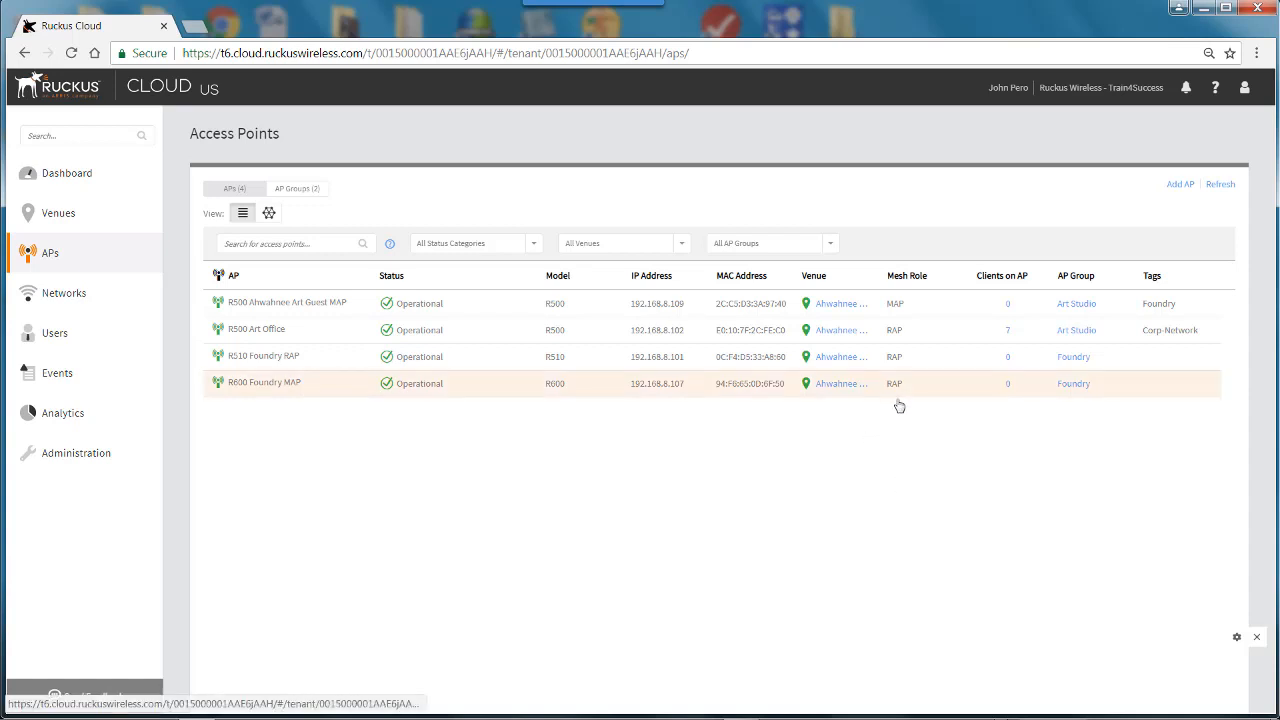
pyautogui.moveTo(715, 425)
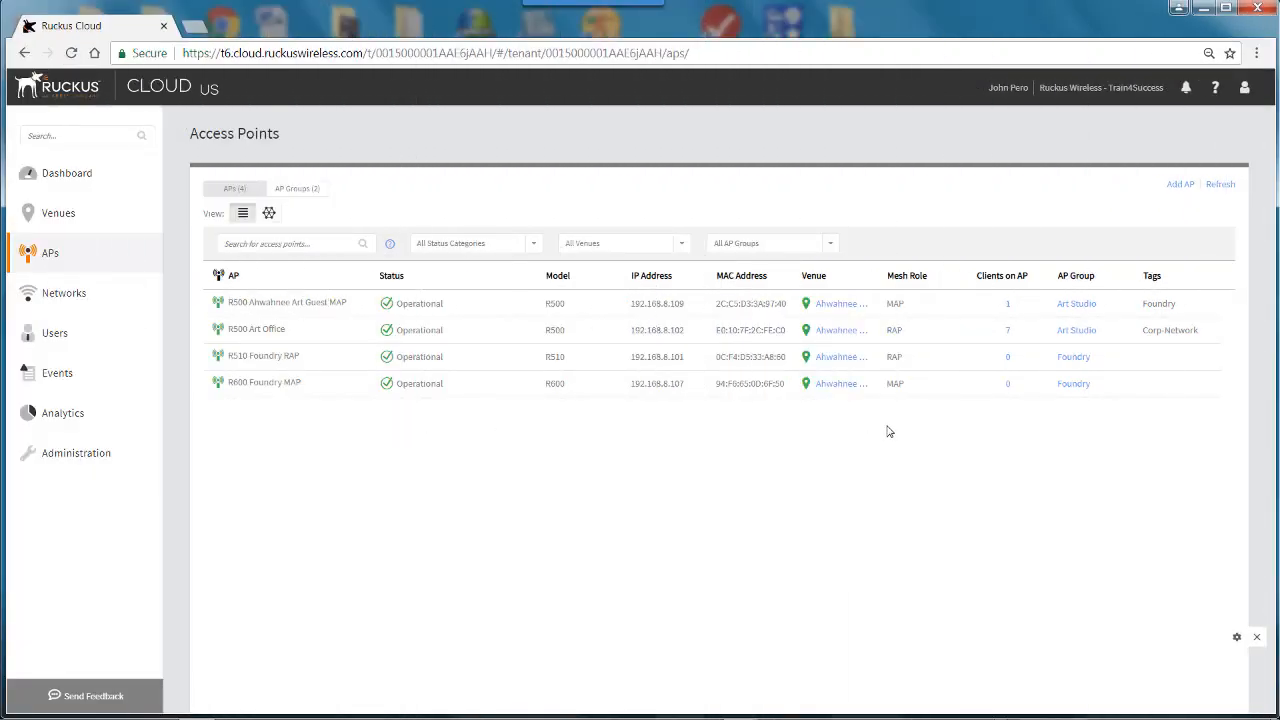
pyautogui.moveTo(897, 407)
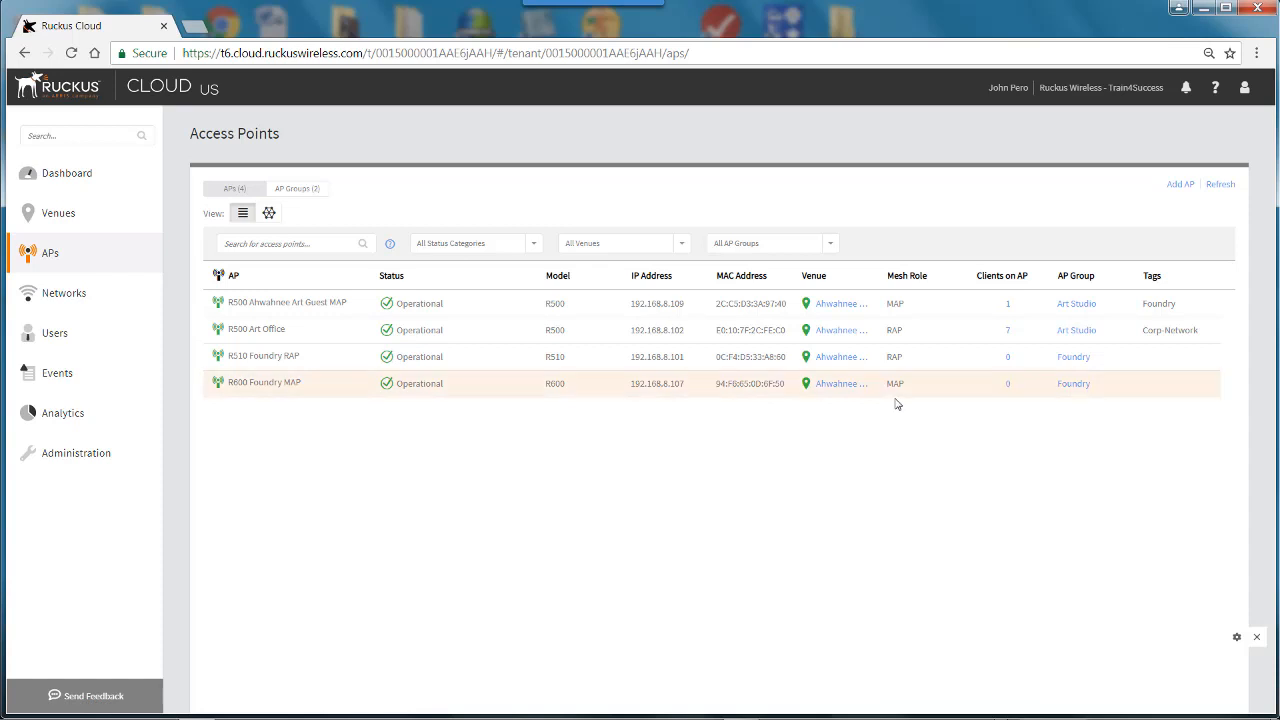
pyautogui.moveTo(375, 393)
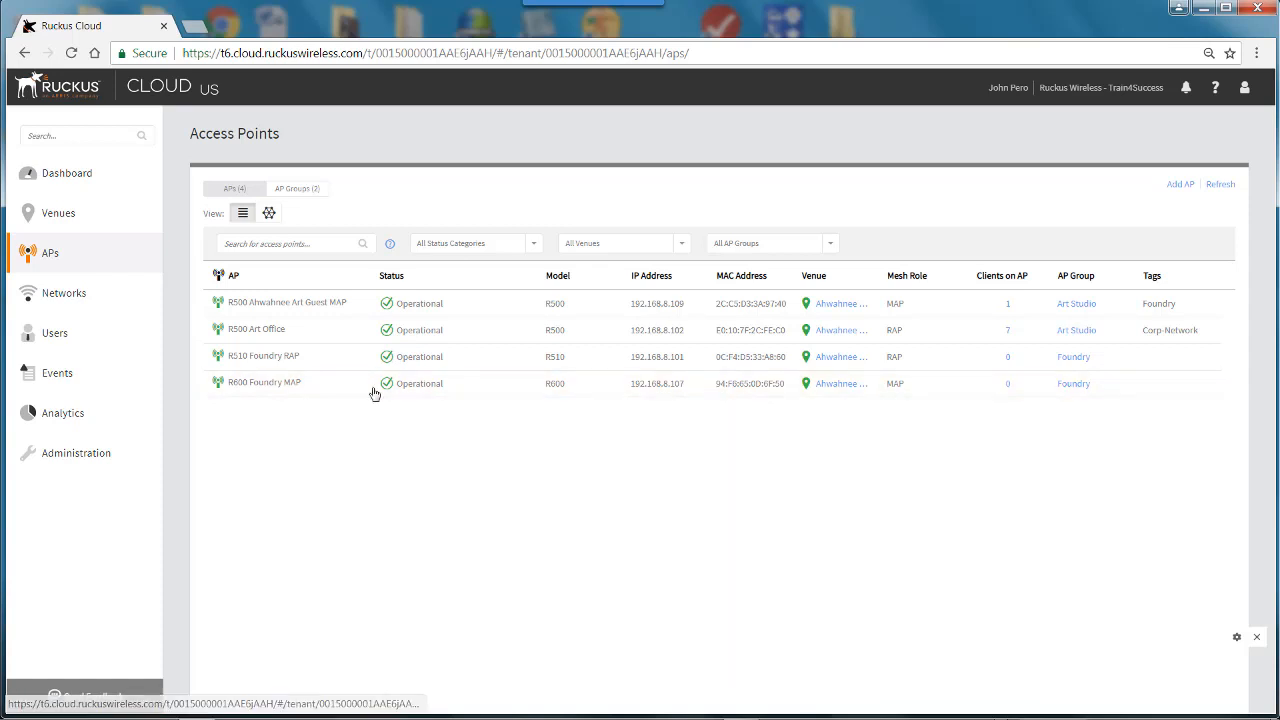
pyautogui.moveTo(268, 213)
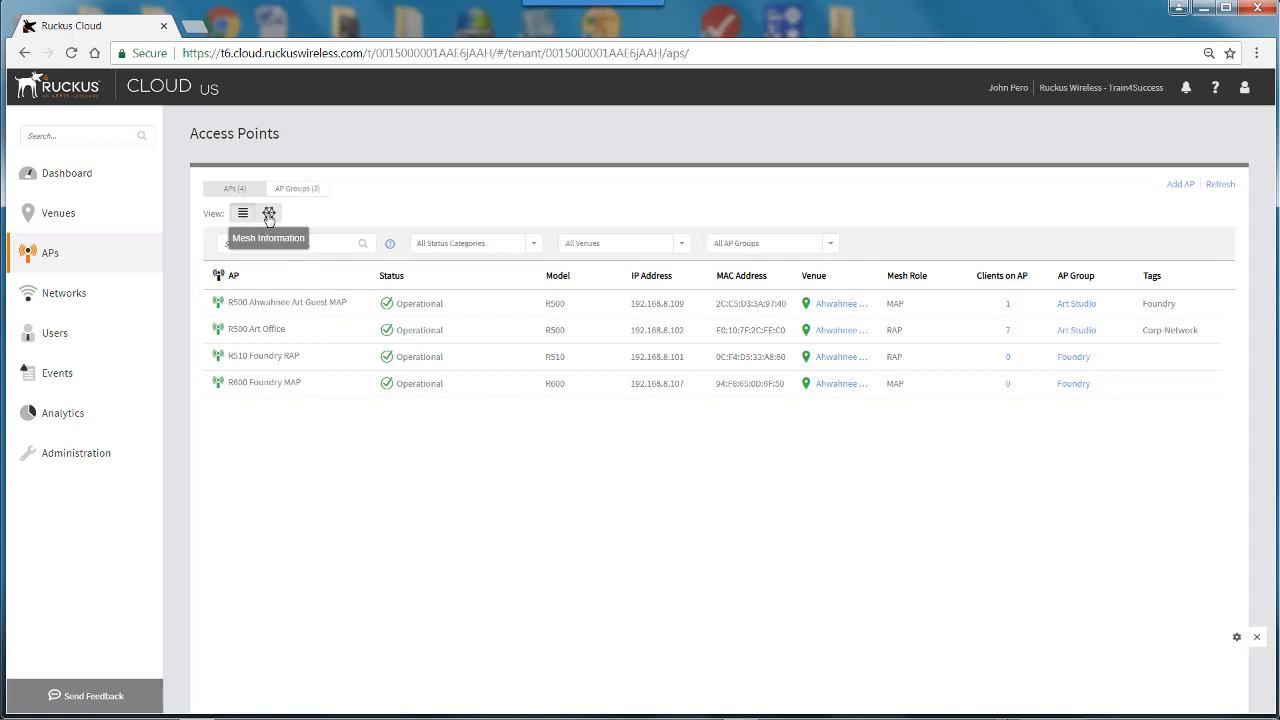
# Open the mesh view, briefly visit Ahwahnee Foundry, then return to the APs page
pyautogui.click(269, 213)
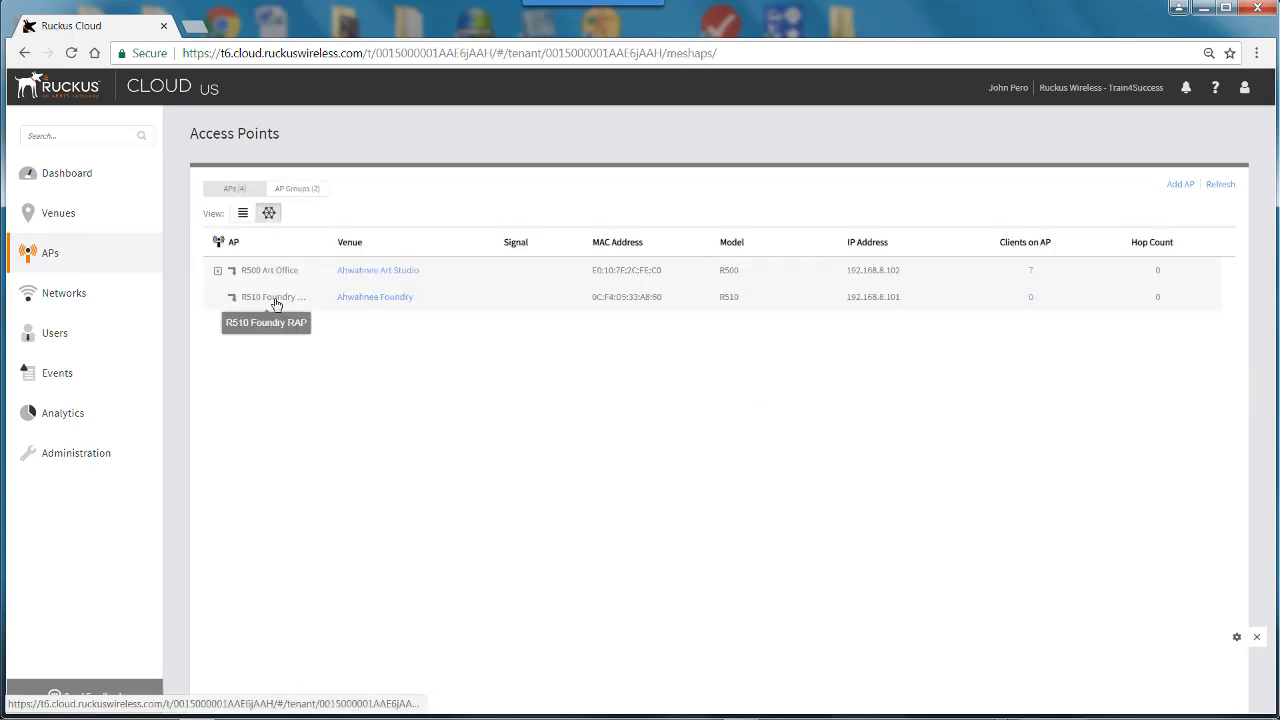
pyautogui.moveTo(331, 333)
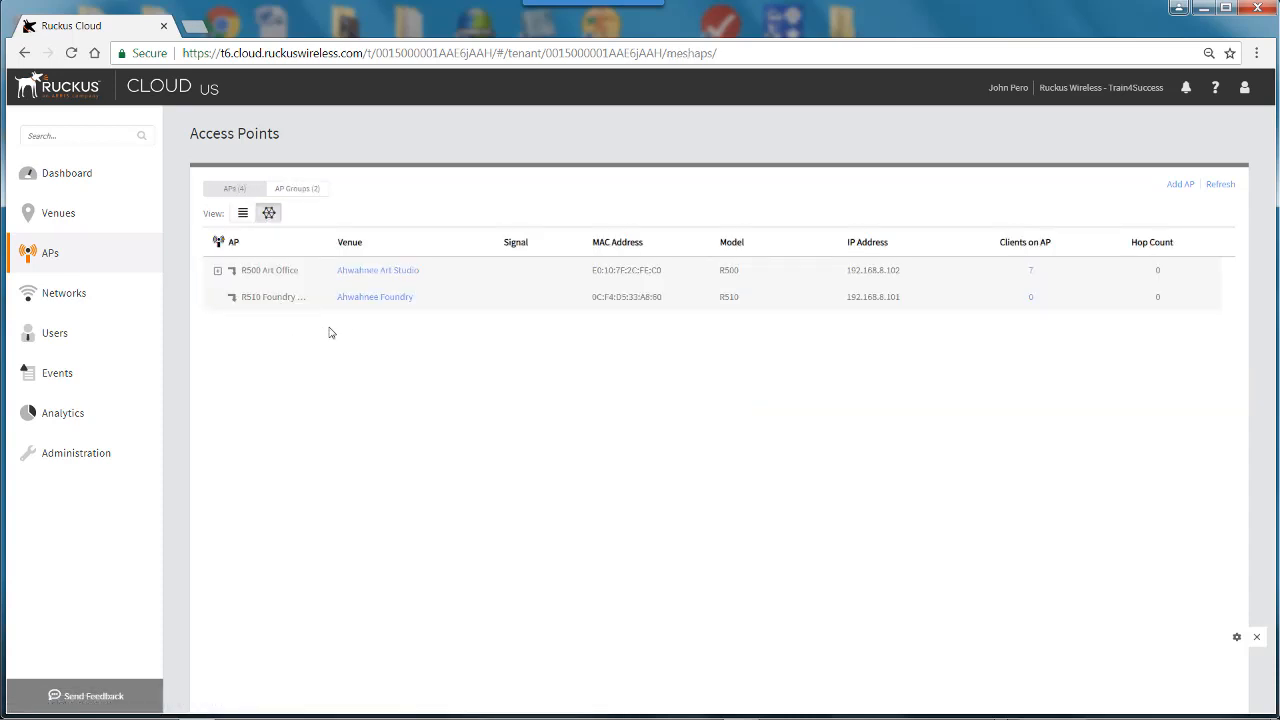
pyautogui.click(375, 296)
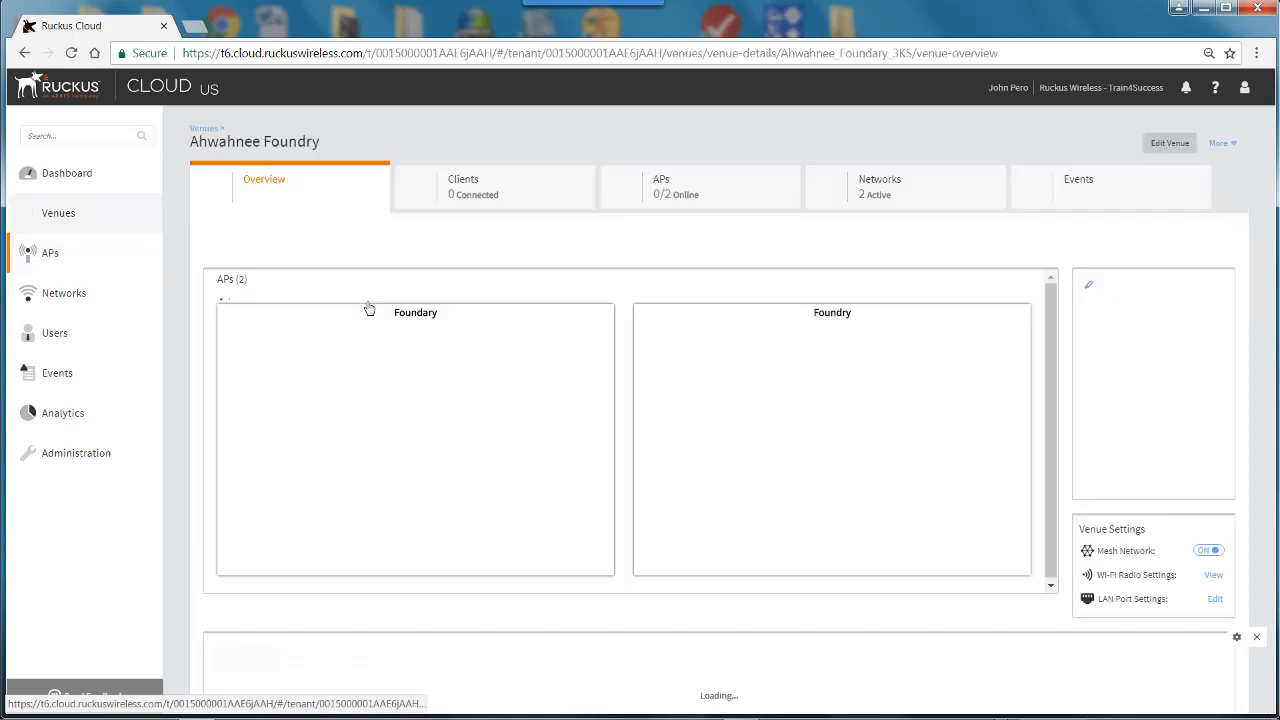
pyautogui.click(50, 253)
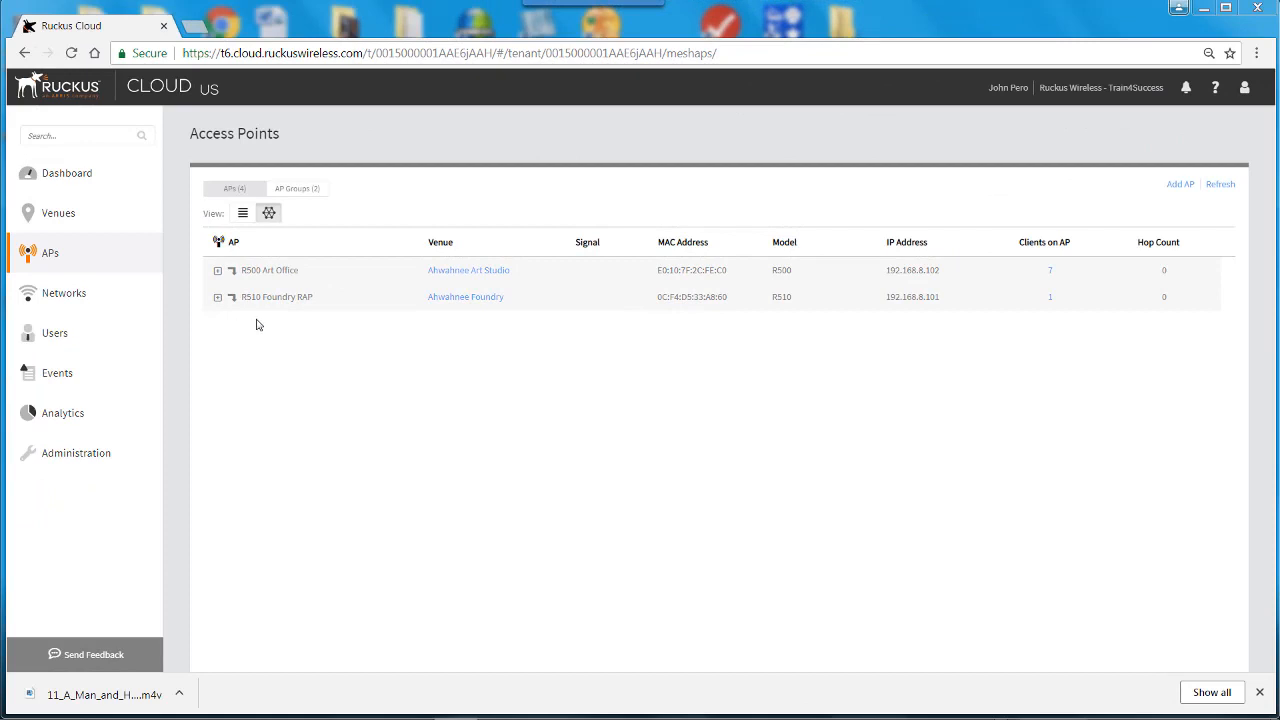
pyautogui.moveTo(221, 308)
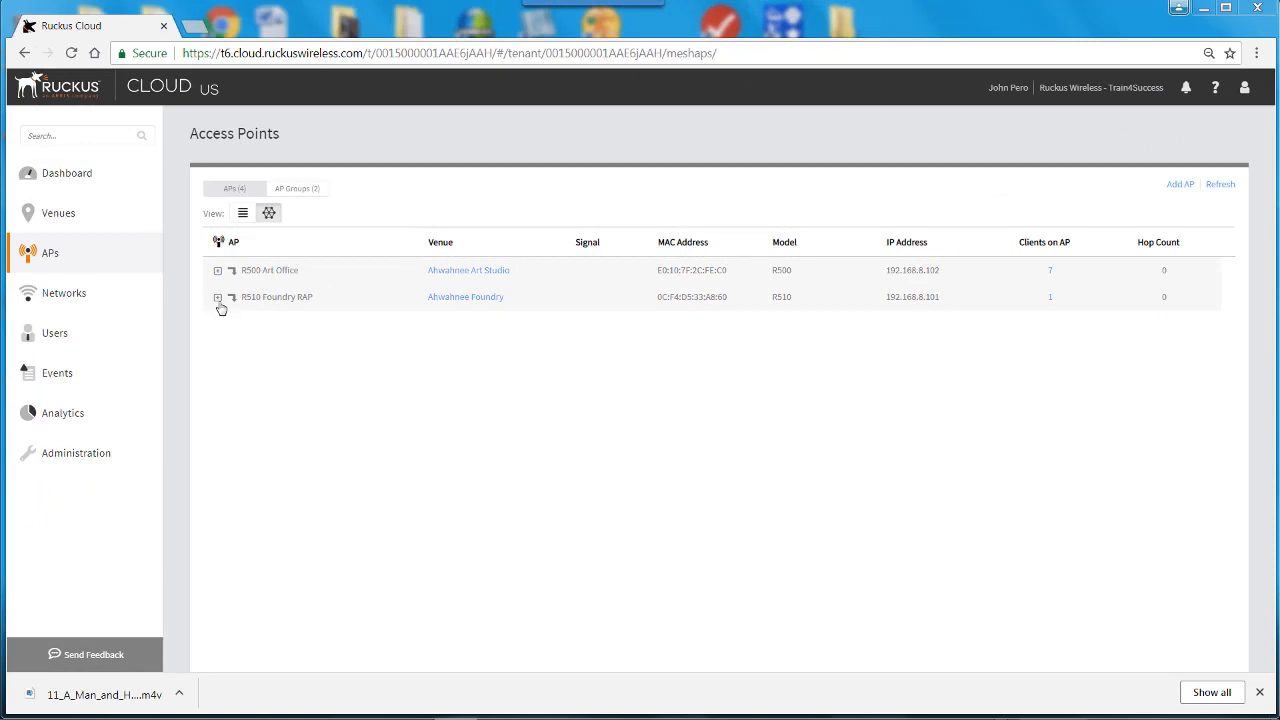
# Expand R510 Foundry RAP to show R600 Foundry MAP at hop count 1
pyautogui.click(218, 297)
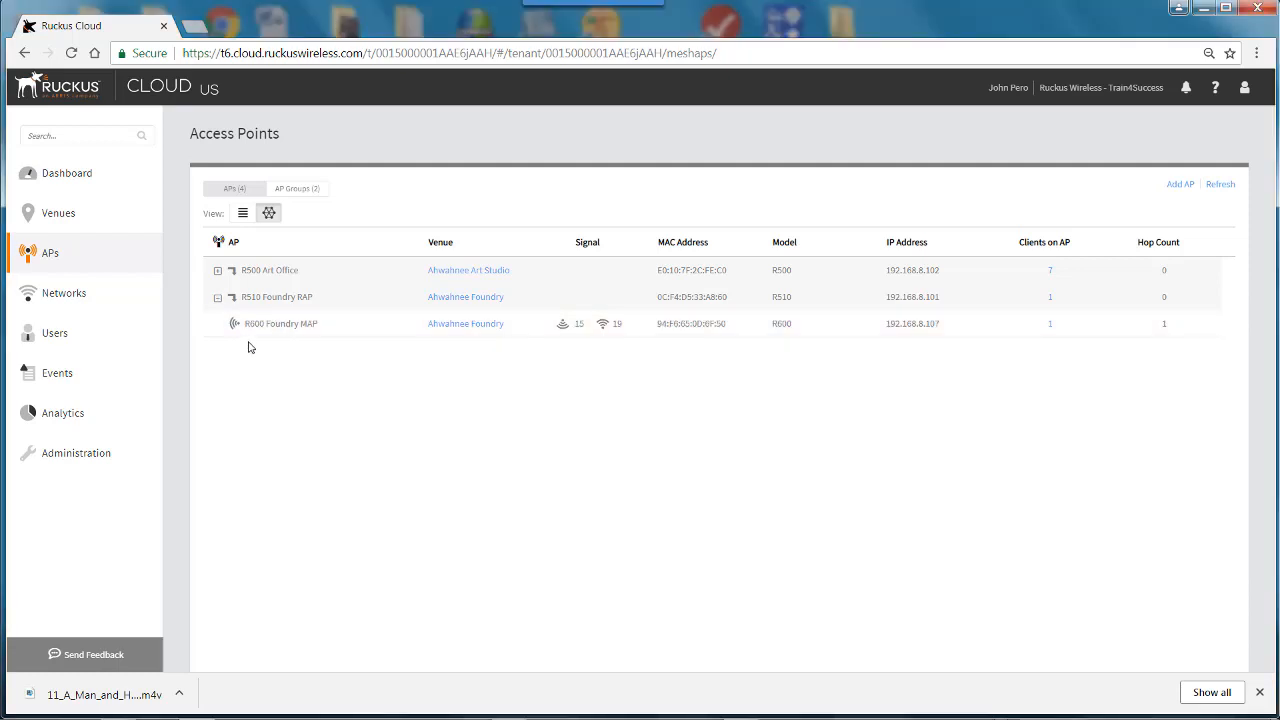
pyautogui.moveTo(273, 323)
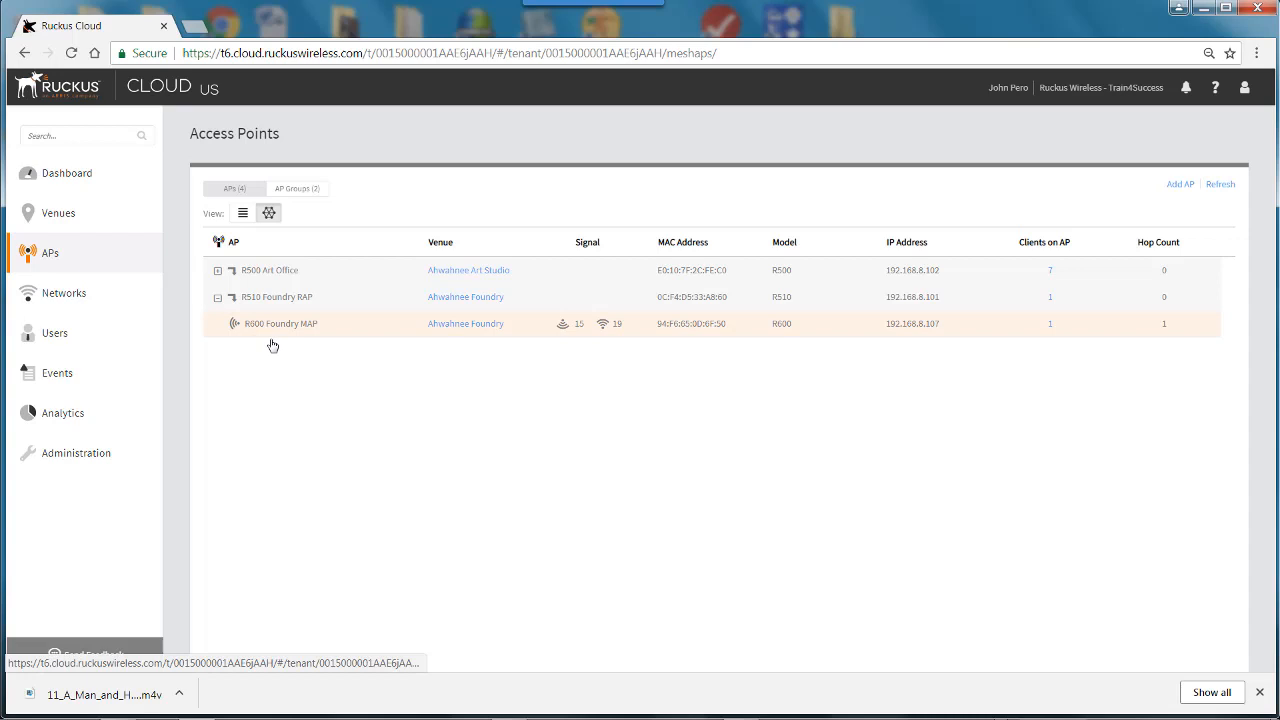
pyautogui.moveTo(995, 334)
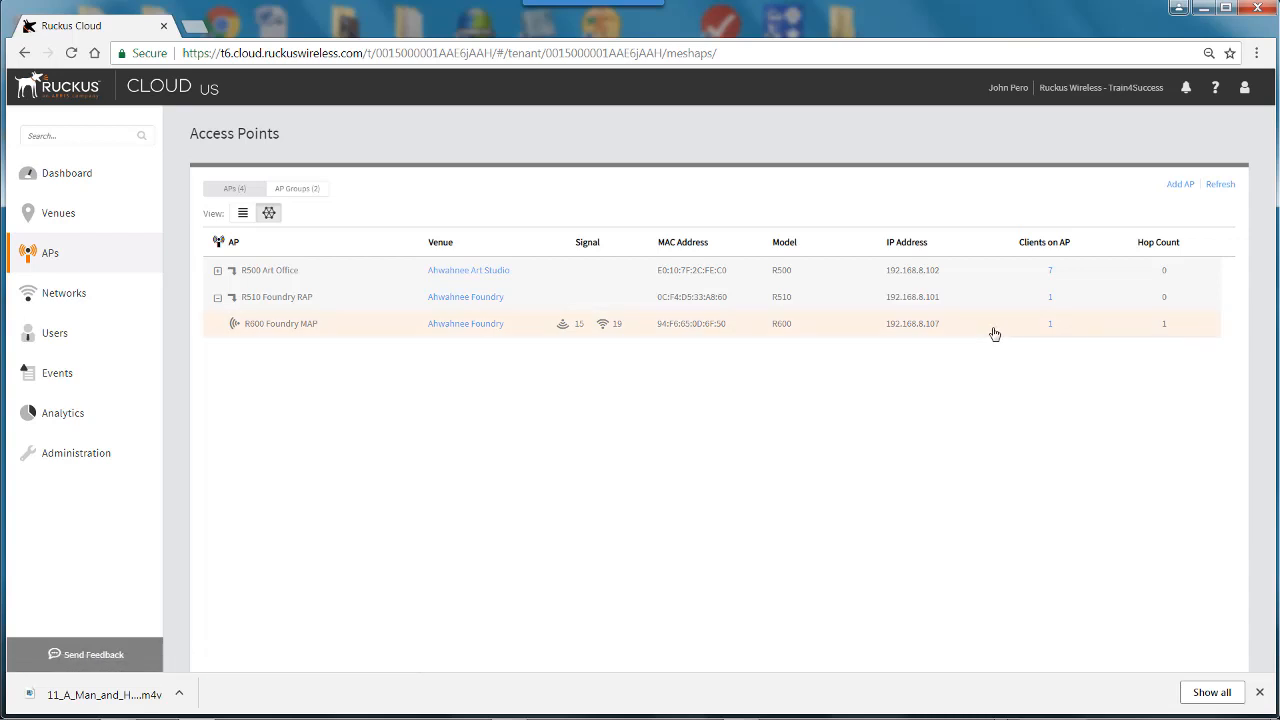
pyautogui.moveTo(1140, 347)
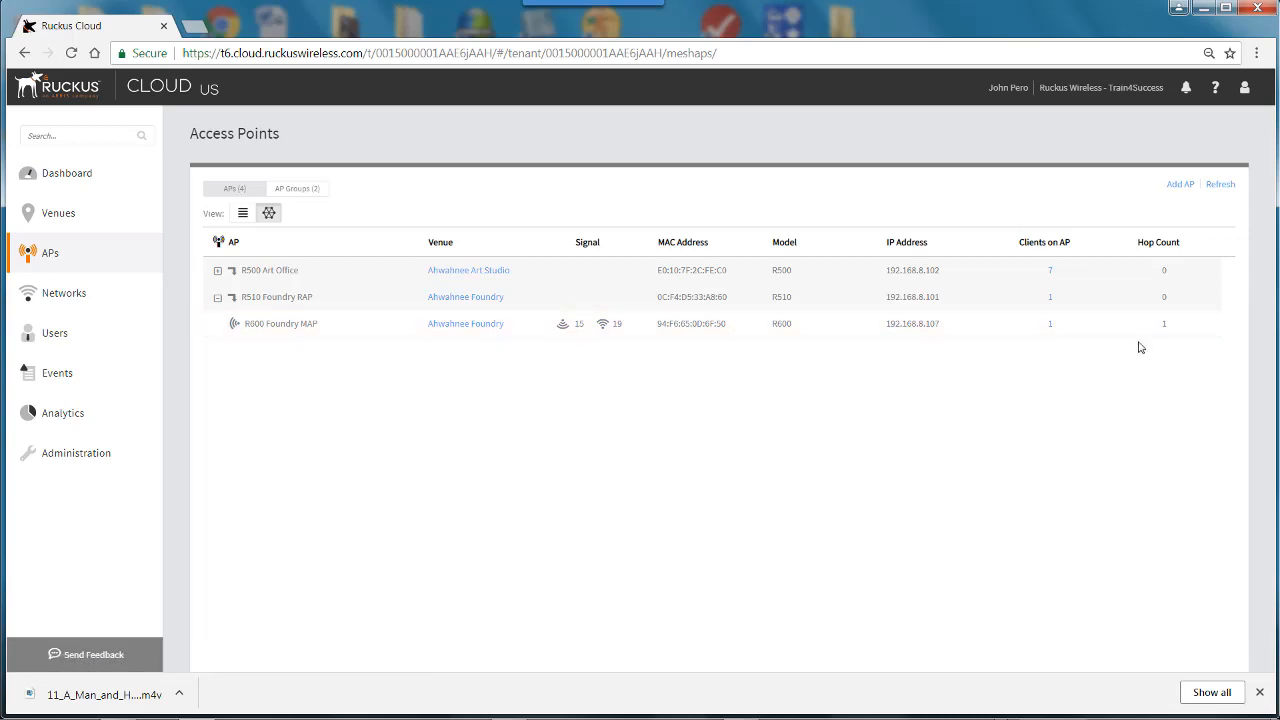
pyautogui.moveTo(1148, 323)
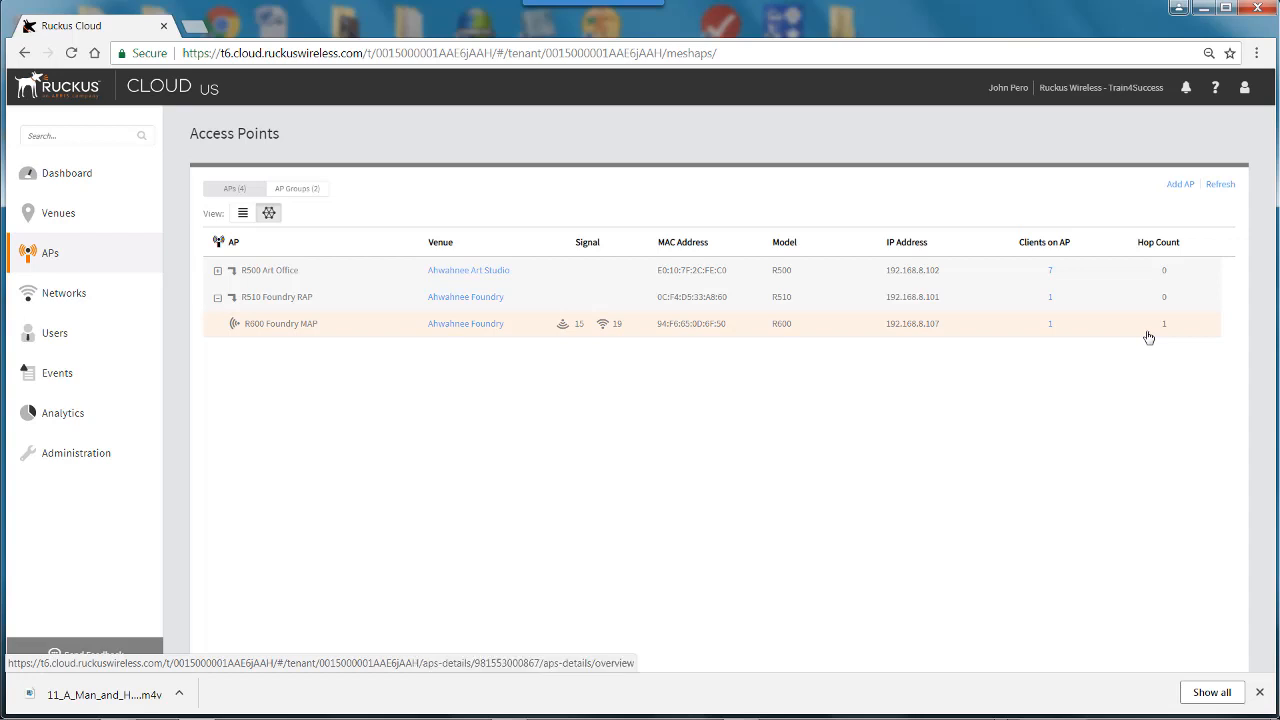
pyautogui.moveTo(1138, 347)
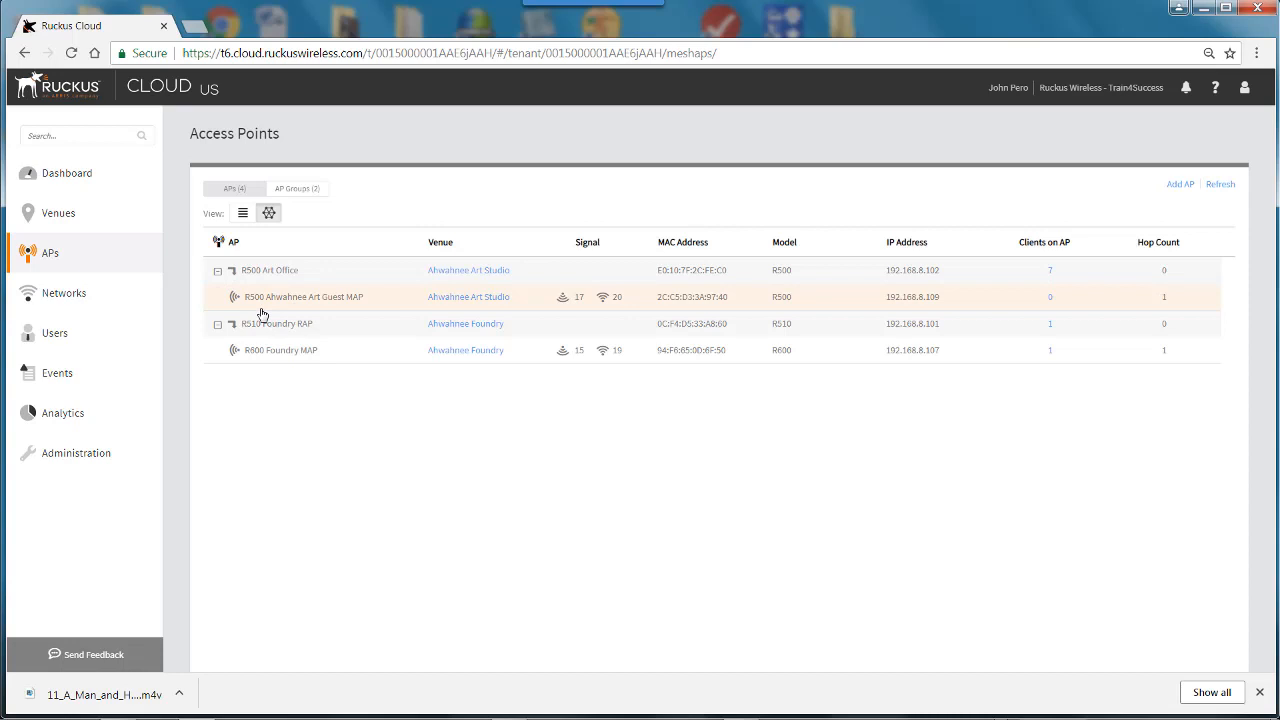
pyautogui.moveTo(1127, 307)
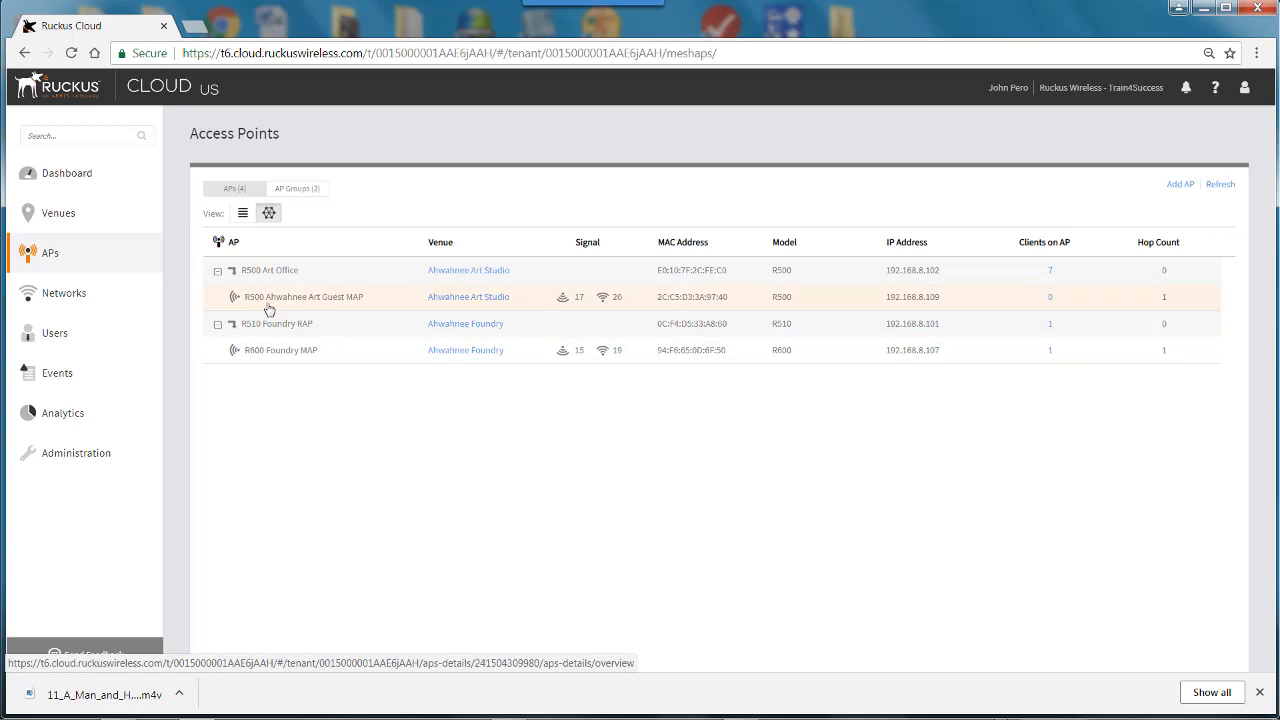
pyautogui.moveTo(262, 348)
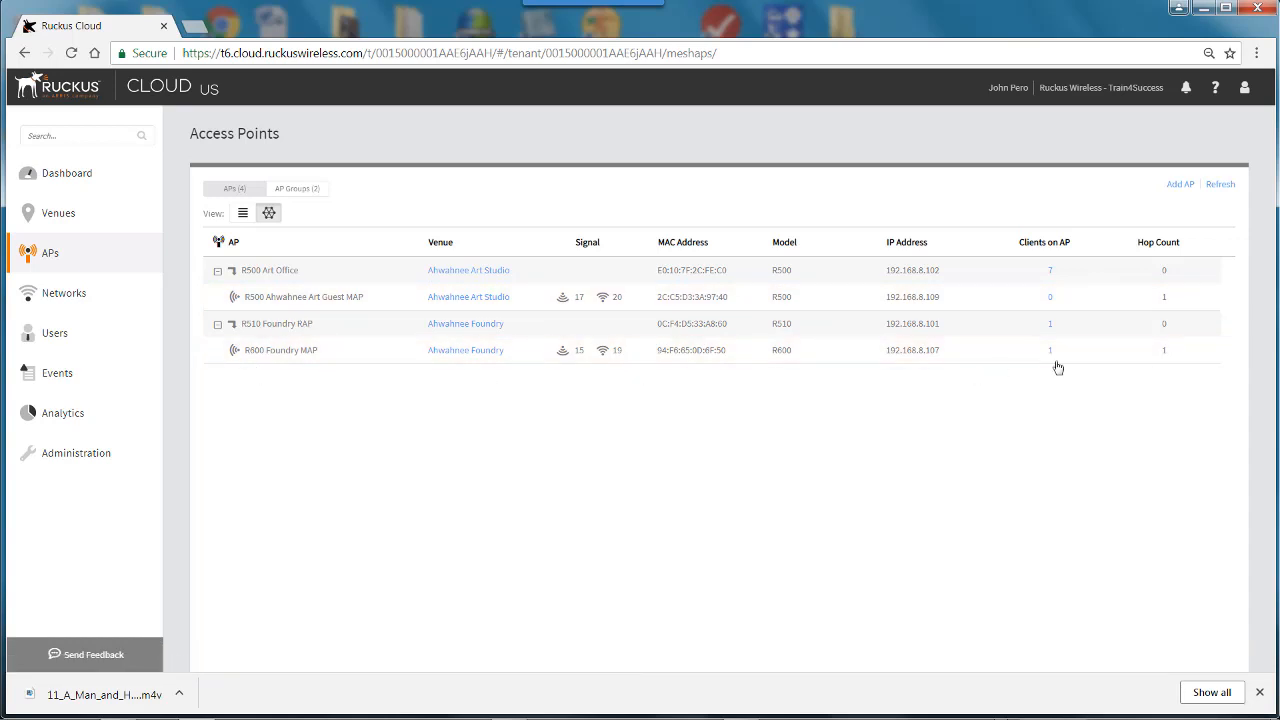
pyautogui.moveTo(1114, 361)
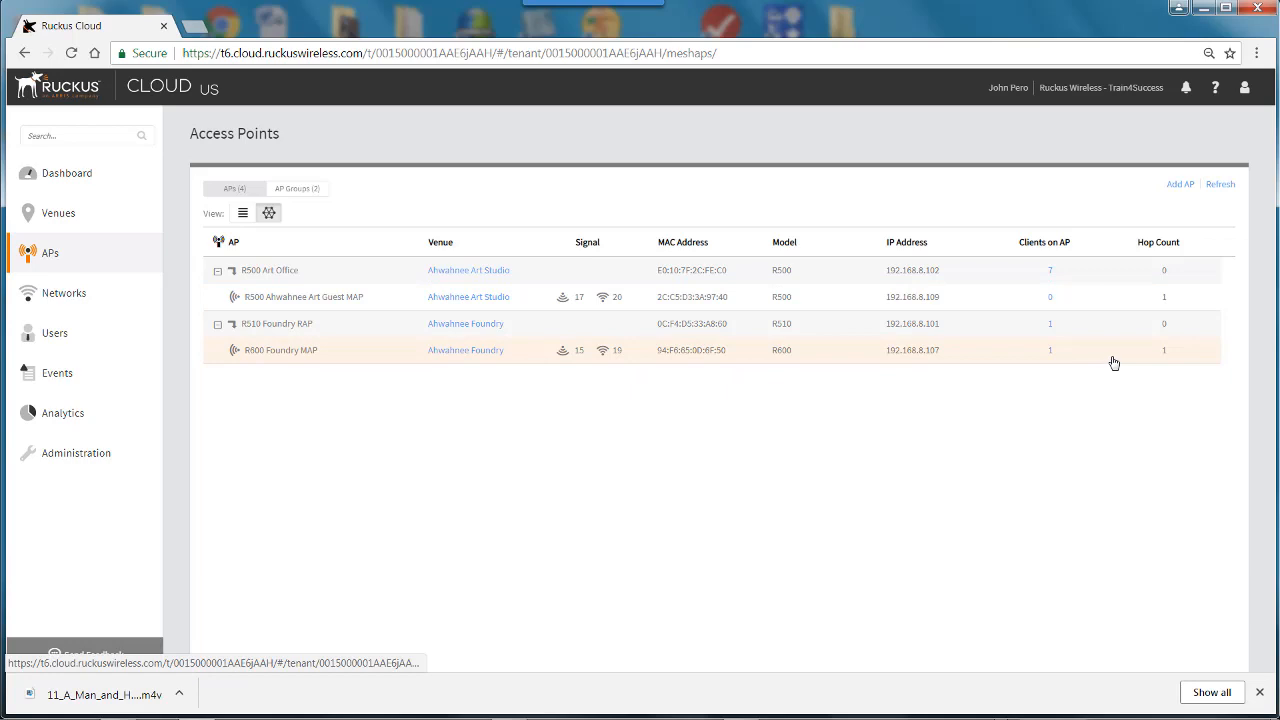